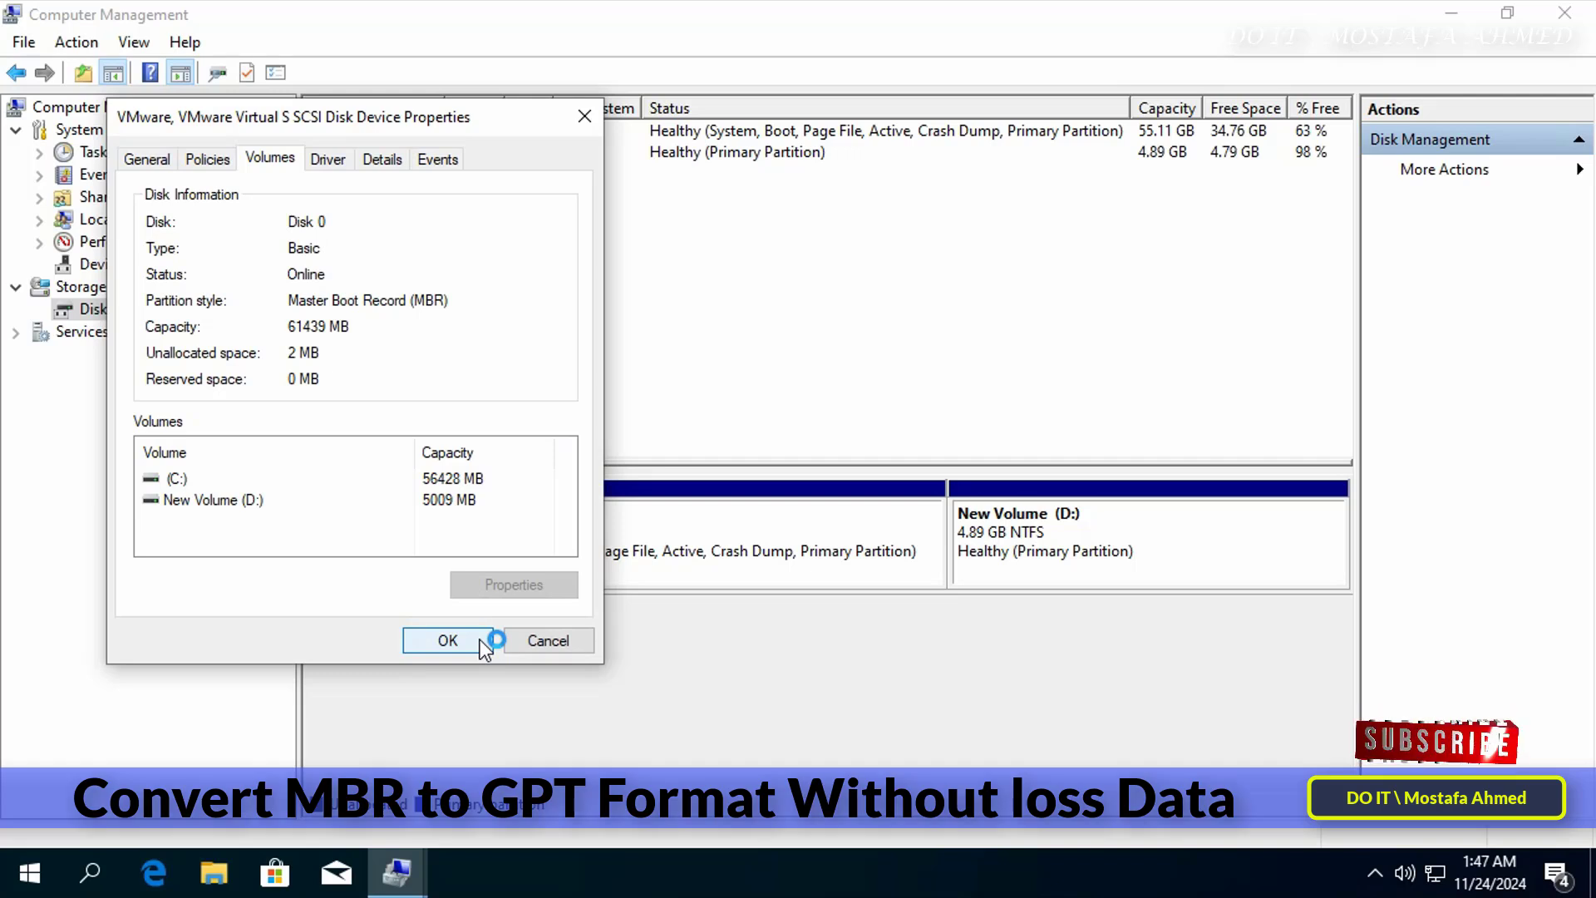
- Dismiss Disk 0's Properties dialog and close Computer Management
left_click(447, 641)
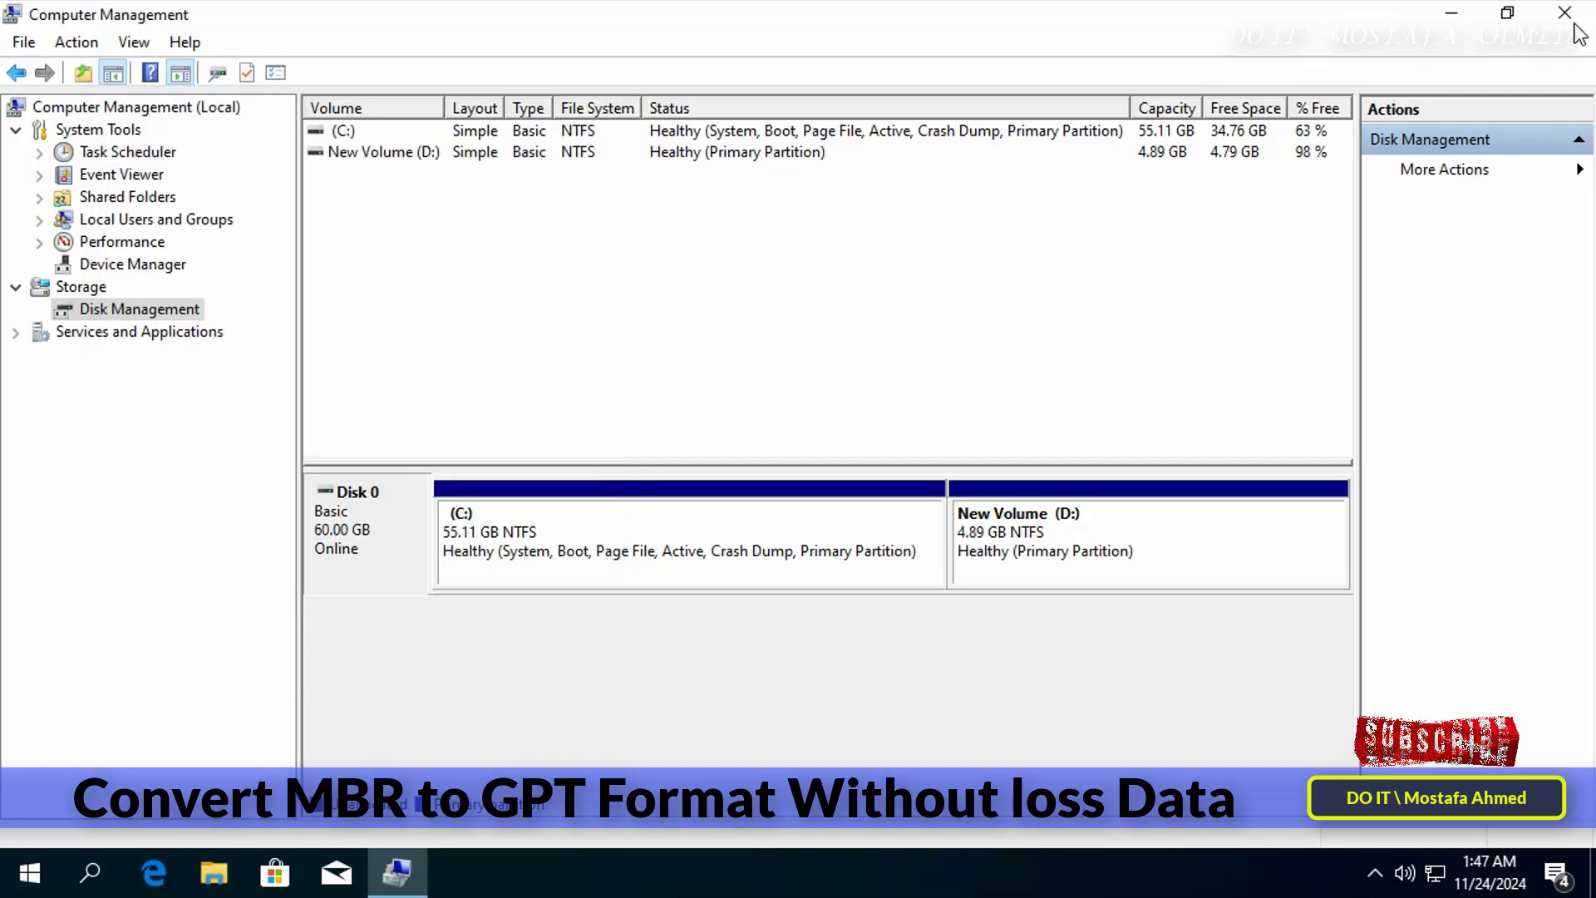
left_click(1558, 12)
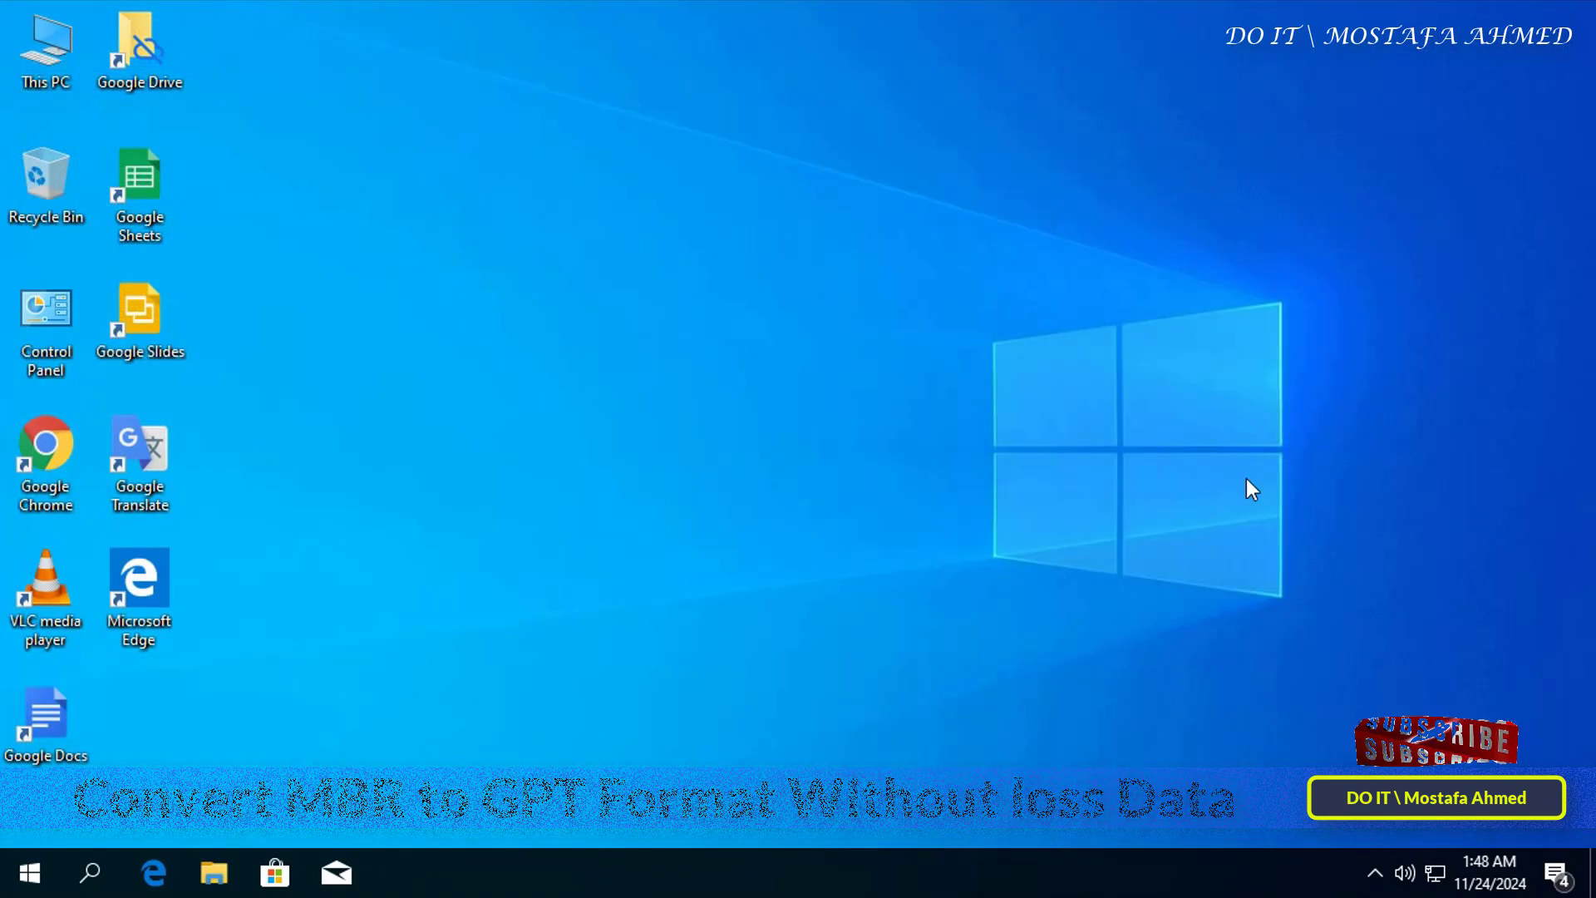
- Search for 'command prompt' and launch it as administrator
left_click(90, 873)
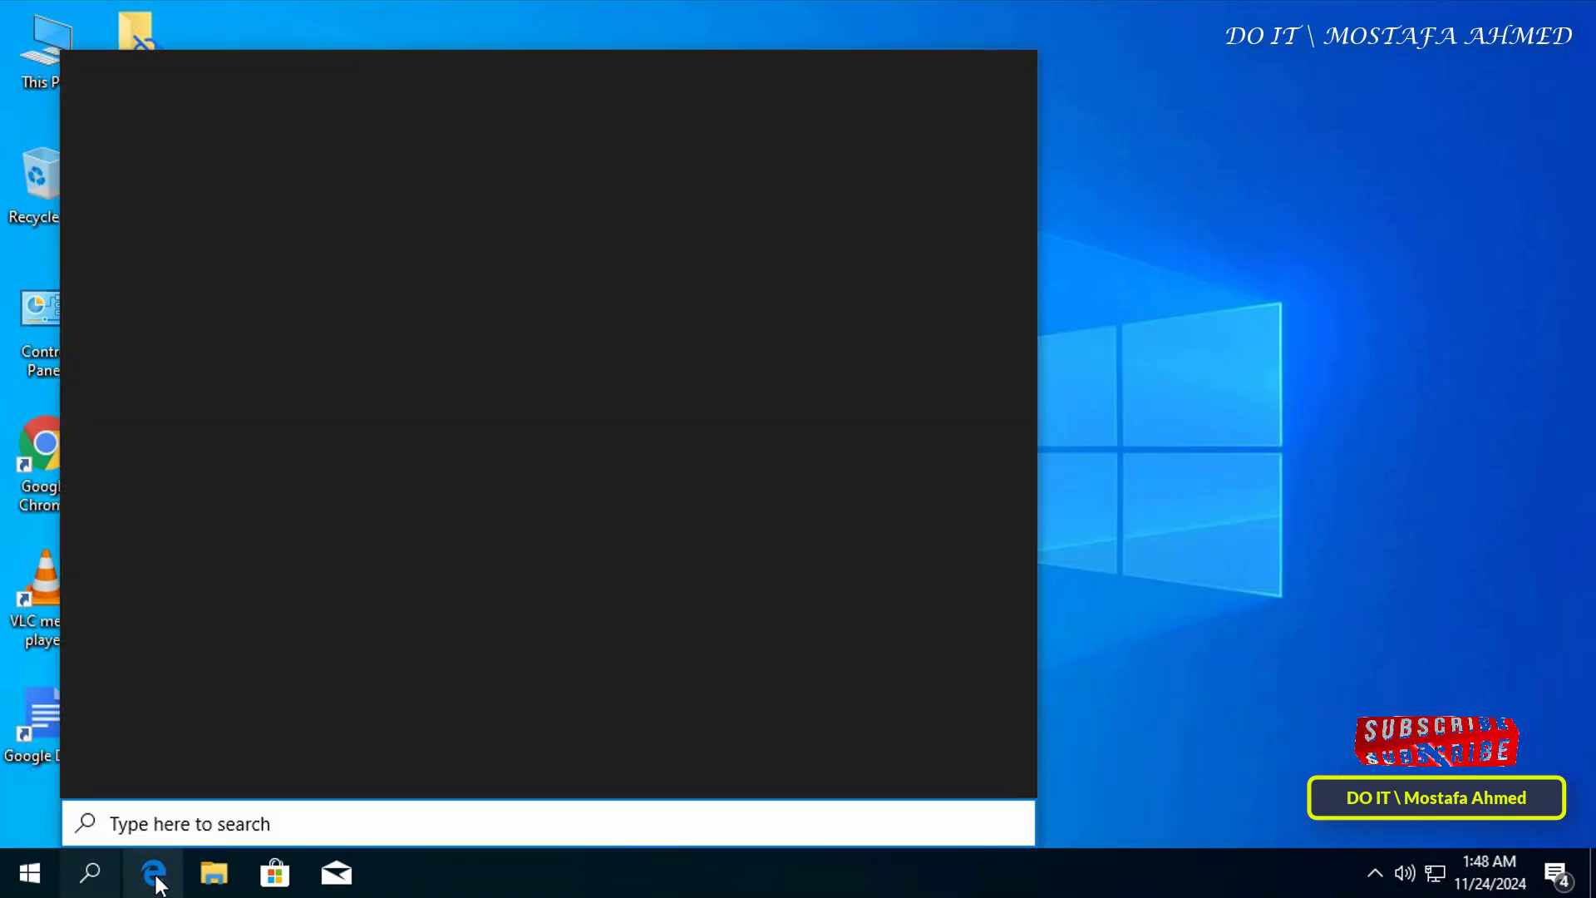
type("command prompt")
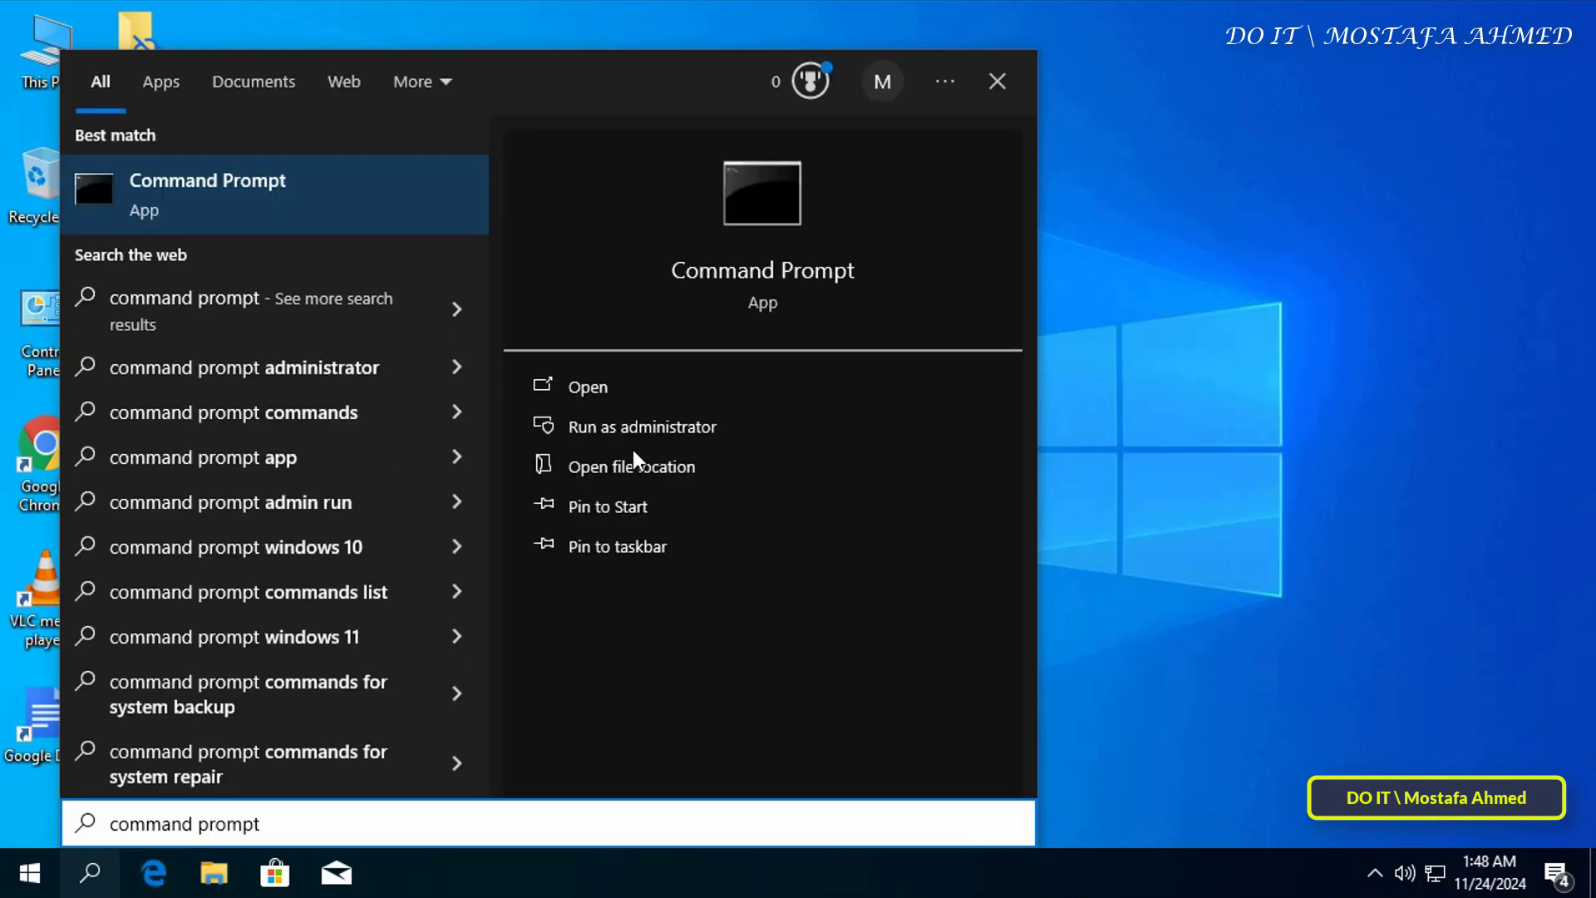
left_click(642, 427)
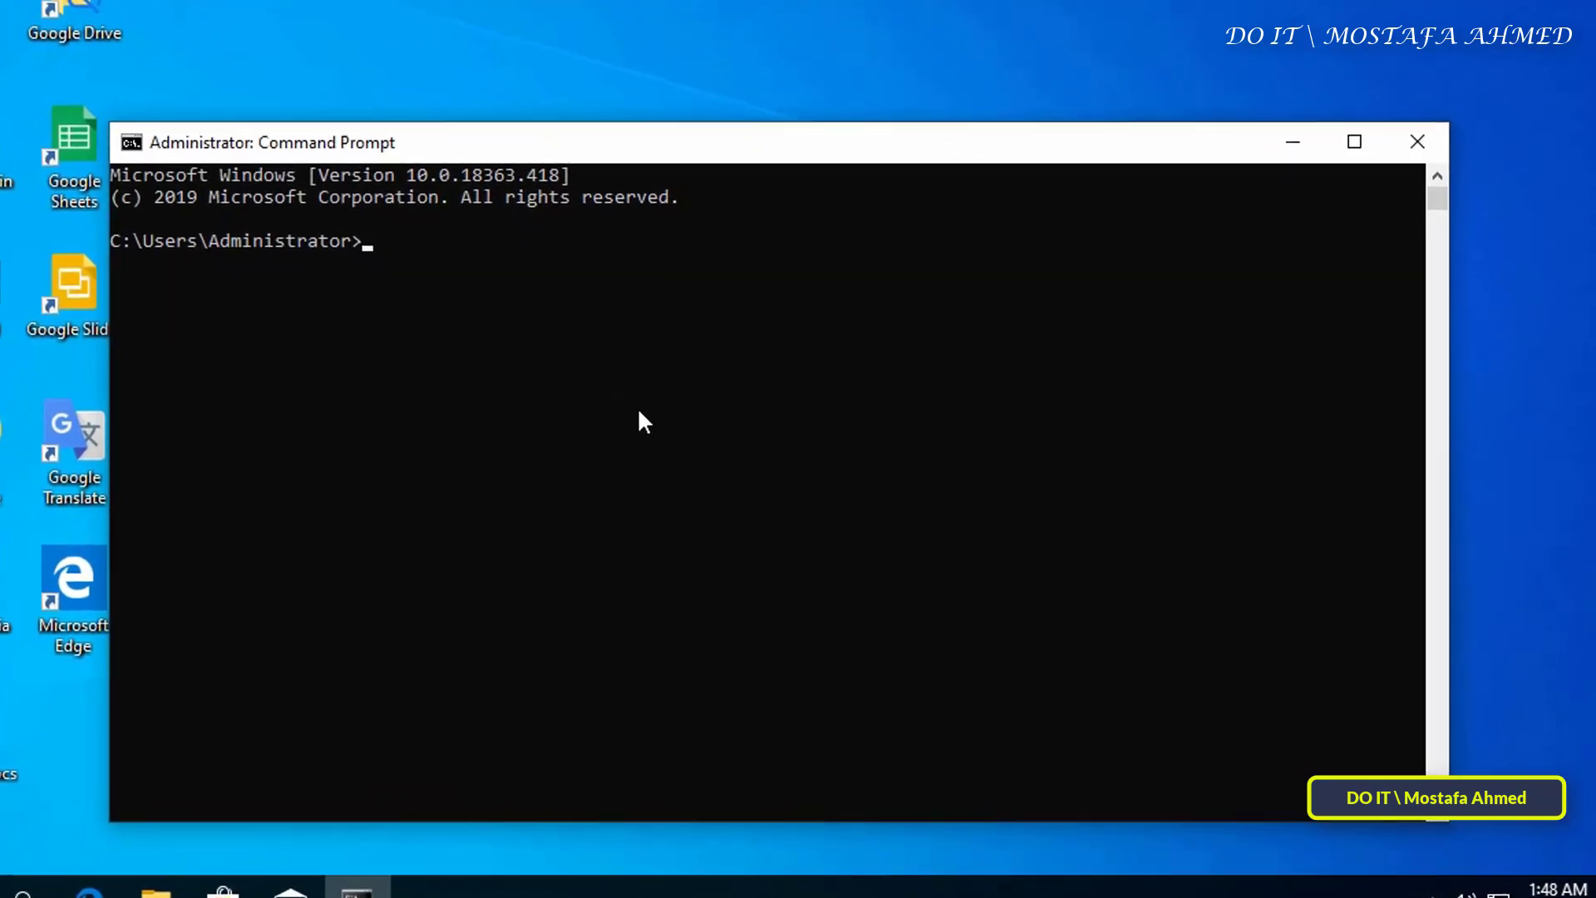
- Run mbr2gpt /validate /disk:0 /allowfullos to check disk 0's convertibility
type("mbr")
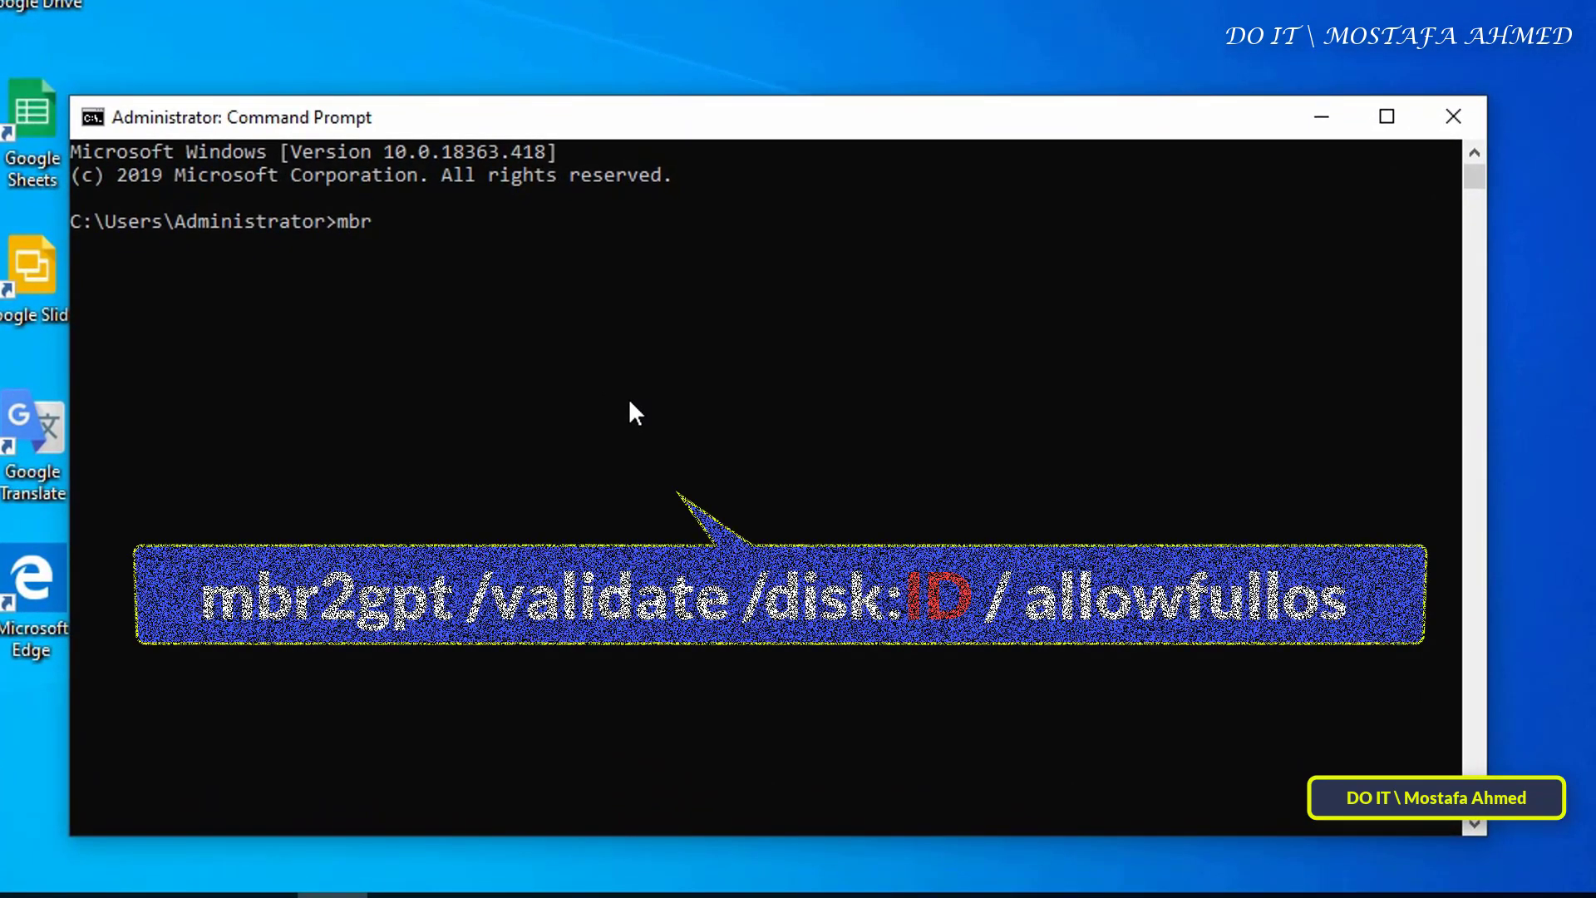
type("2gpt /validate")
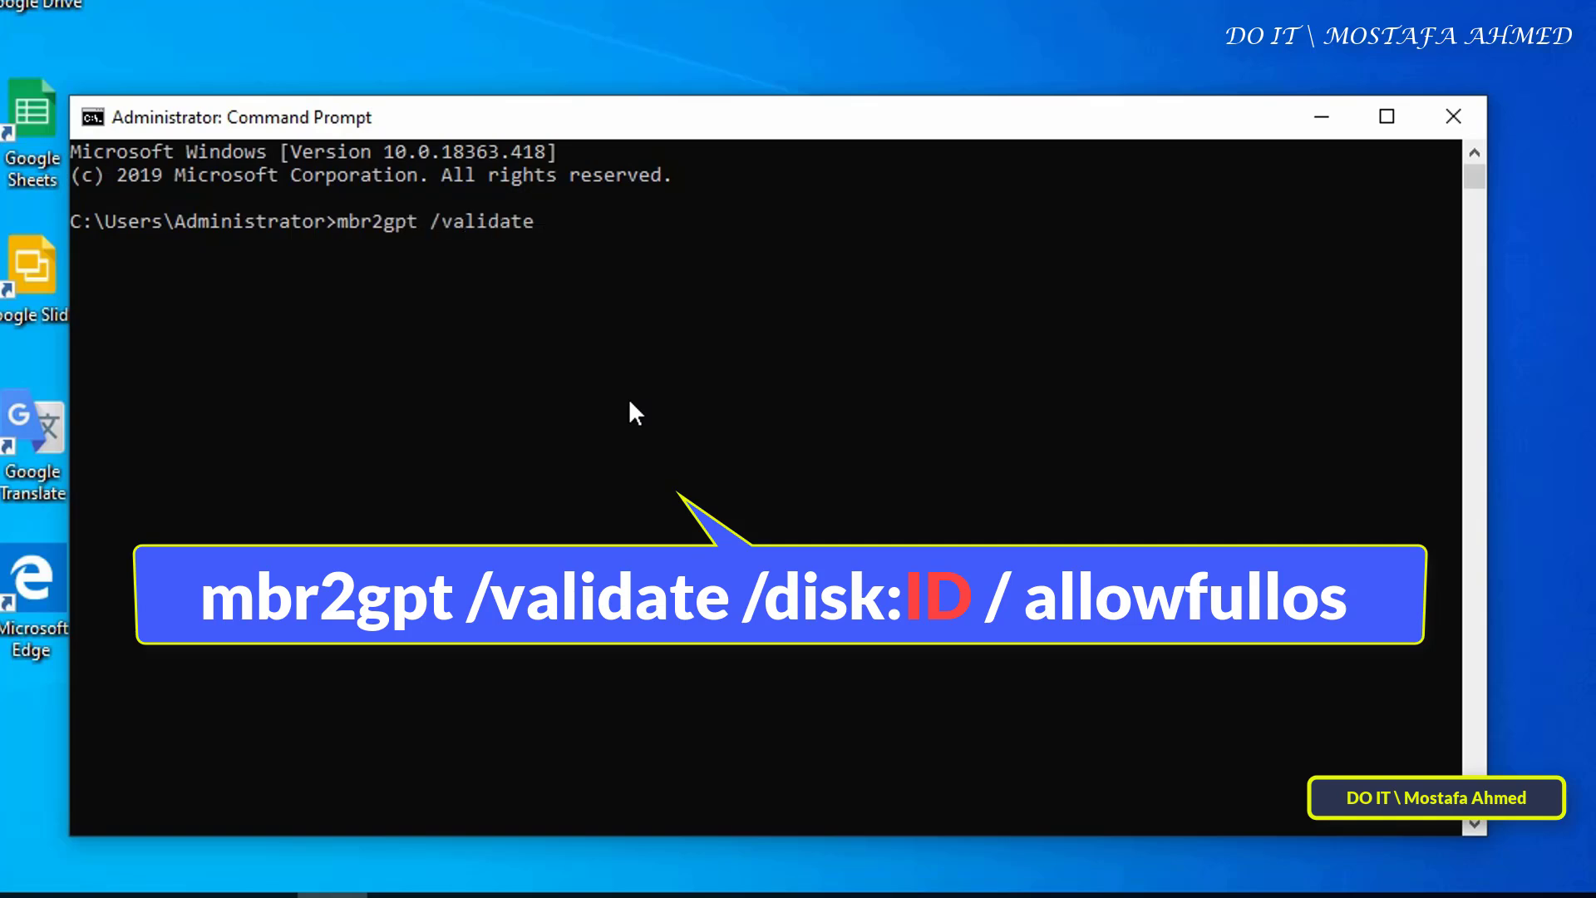
type("/disk:0 /")
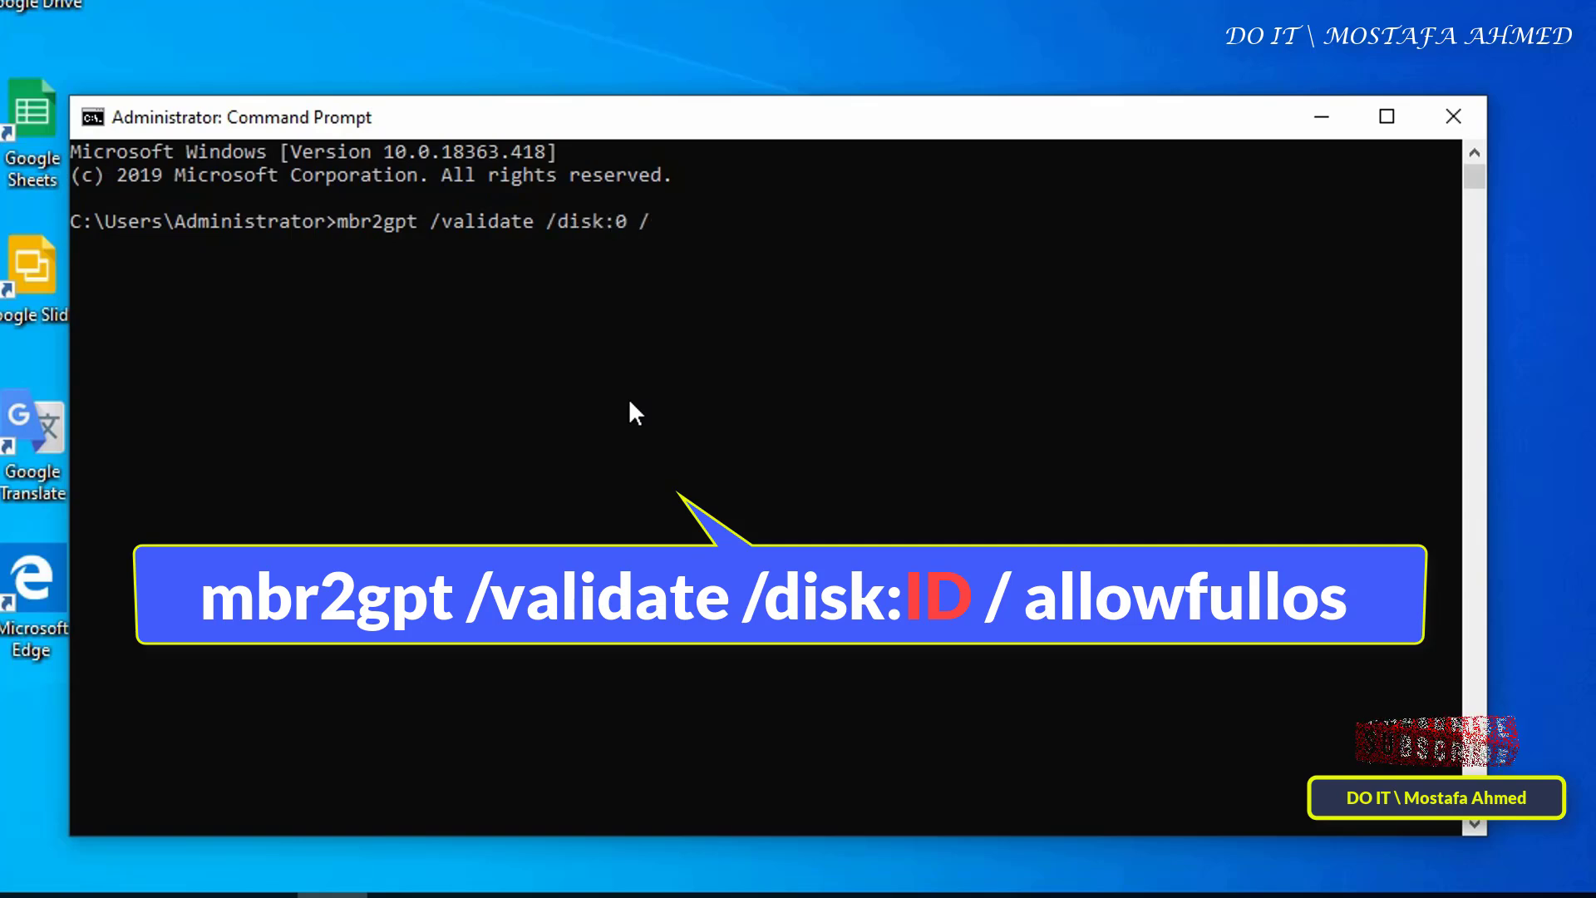
type("allowf")
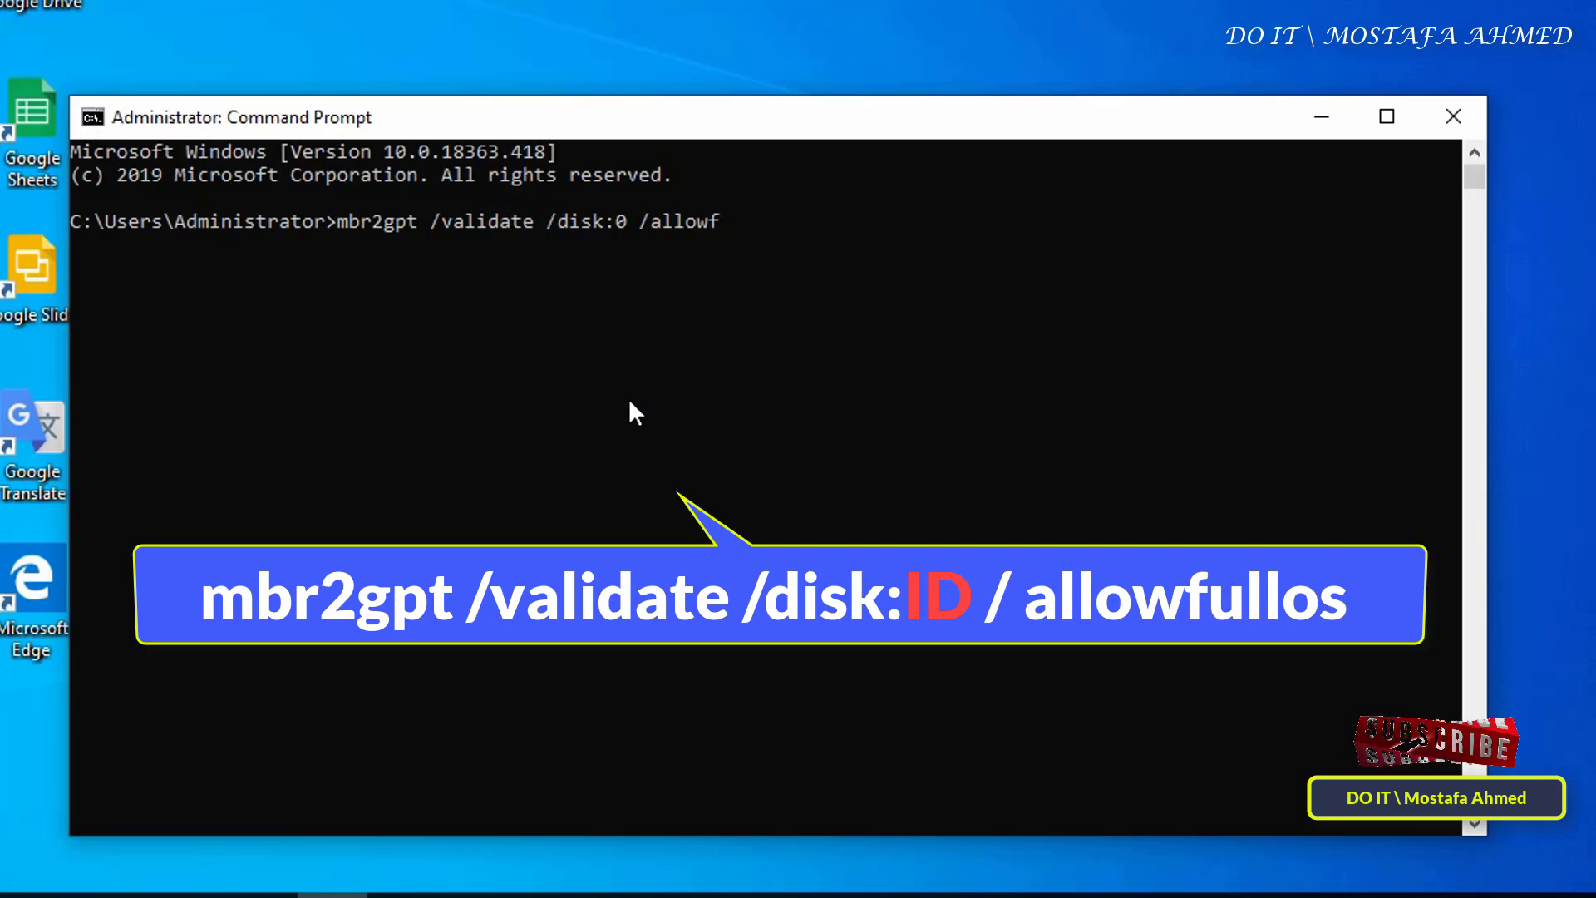
type("ullos")
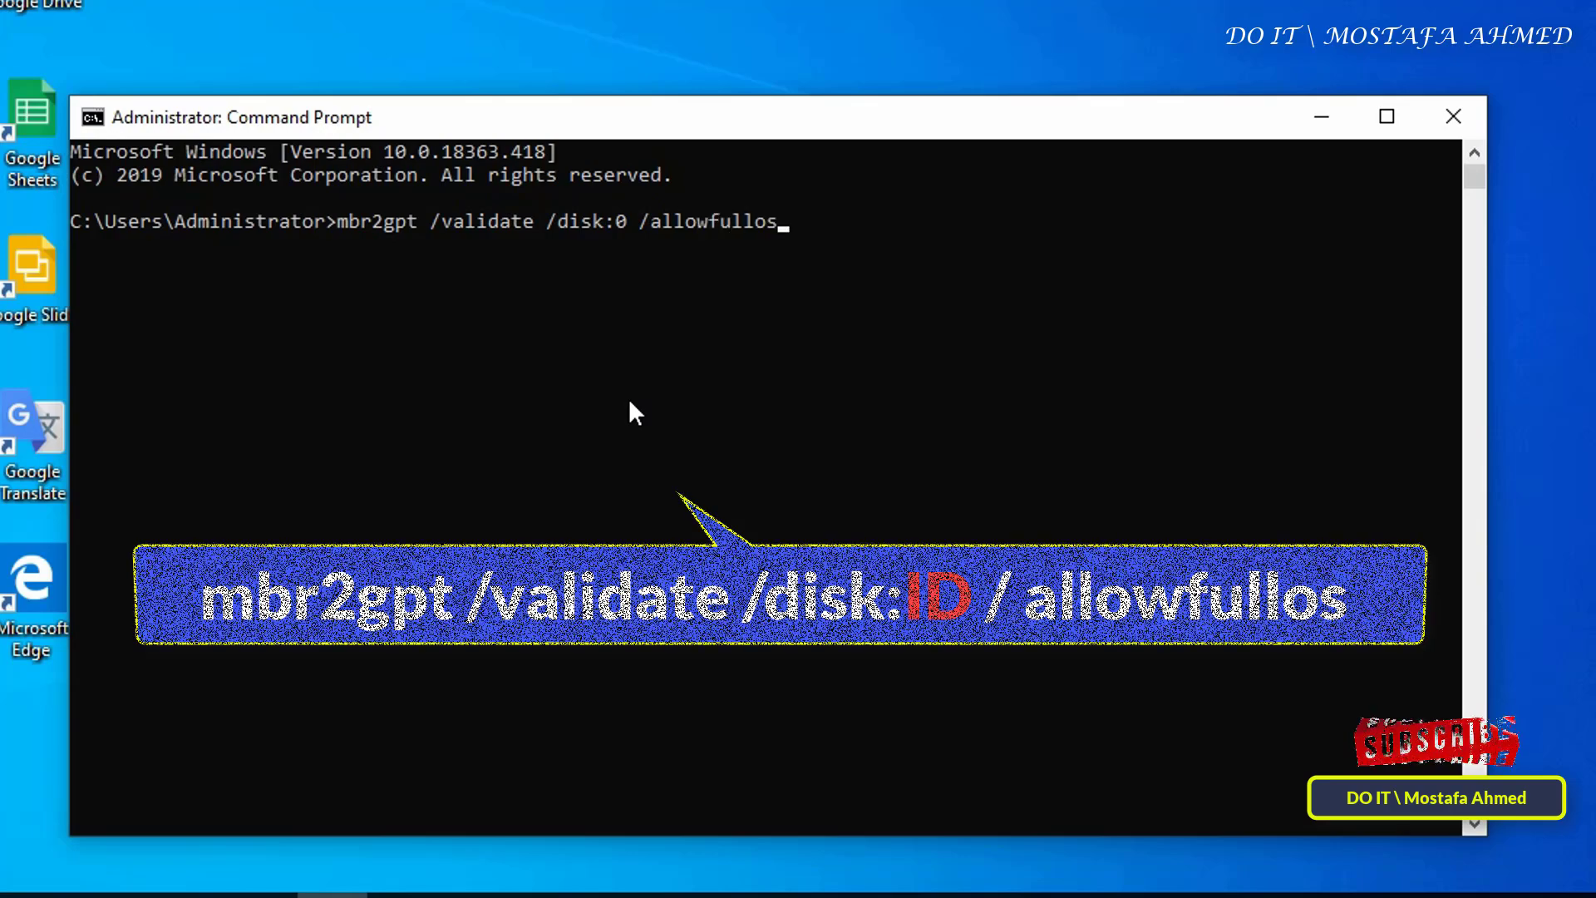
key("Enter")
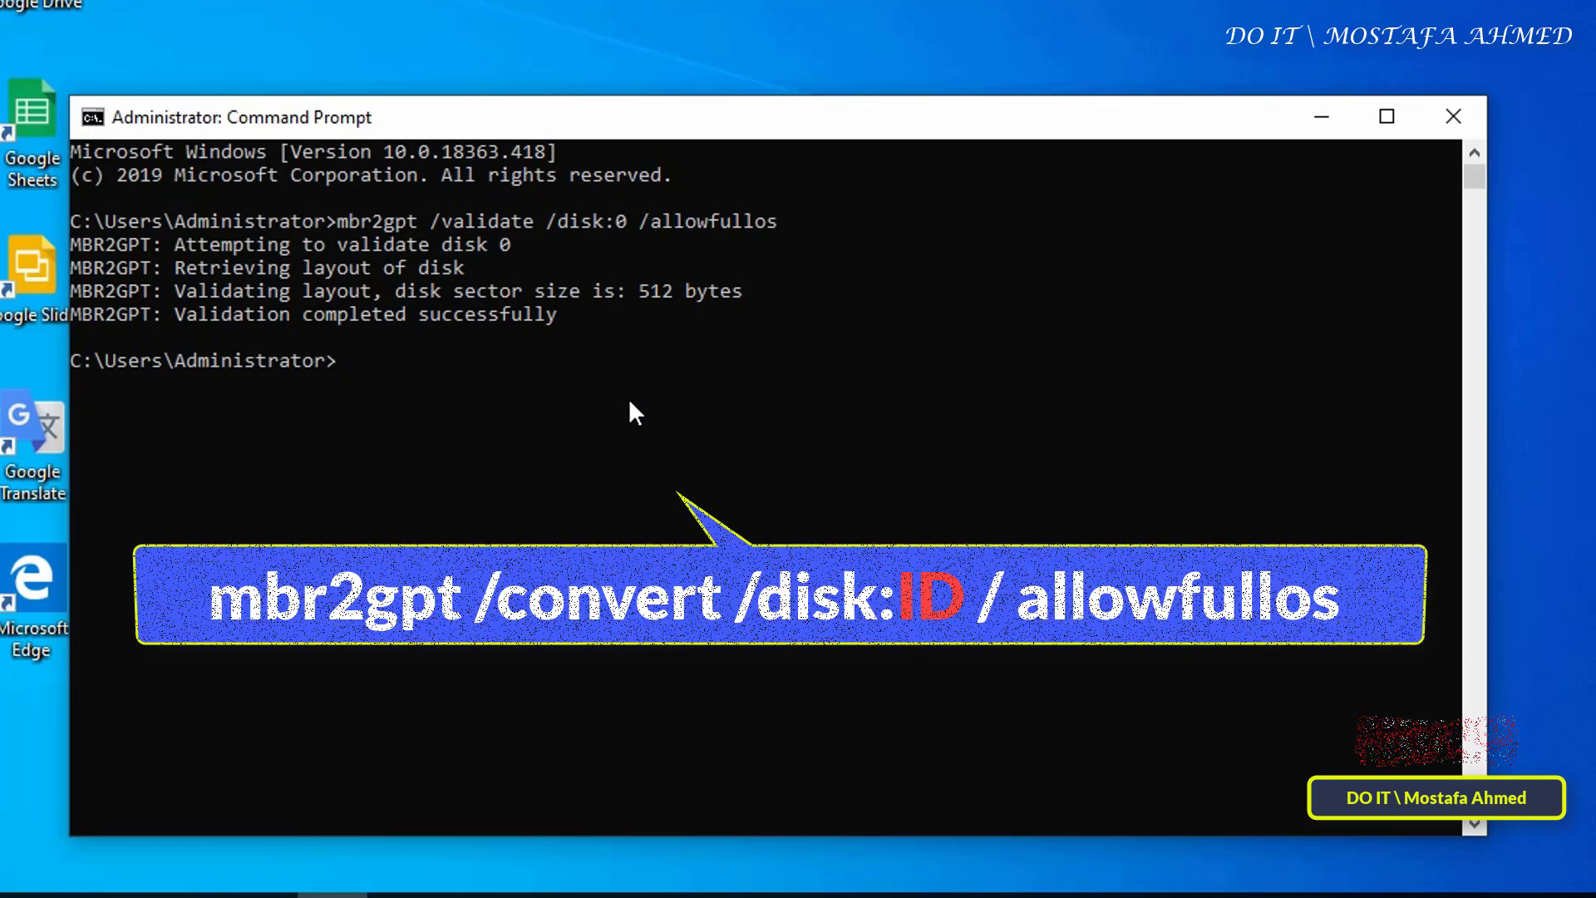
- Run mbr2gpt /convert /disk:0 /allowfullos to convert disk 0 to GPT
type("mbr2gpt /va")
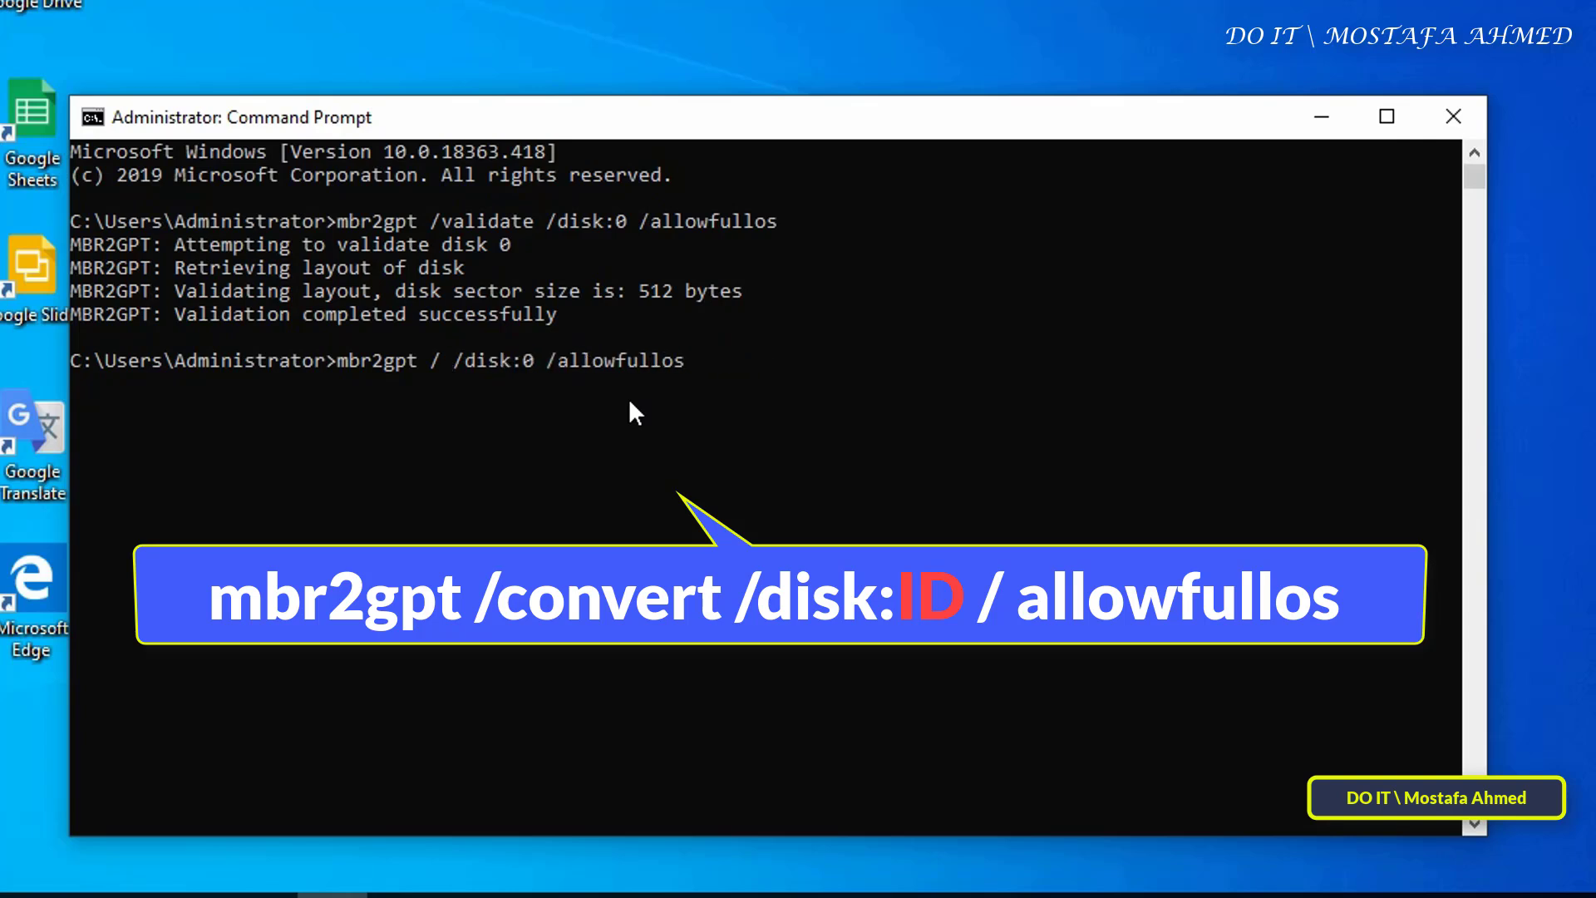
type("convert")
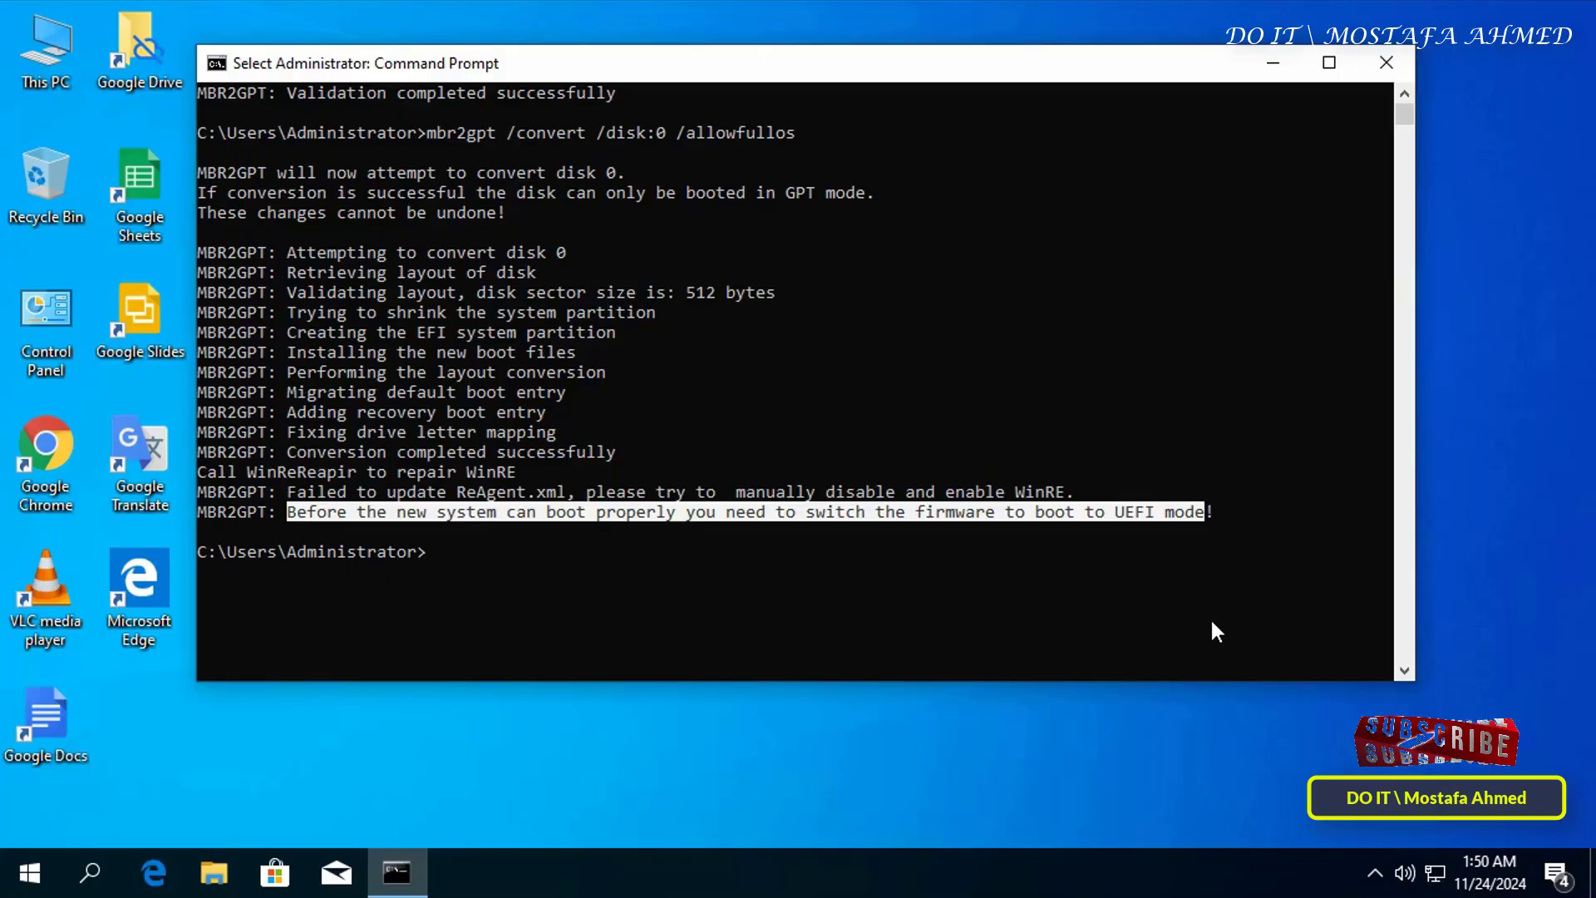
mouse_move(1330, 166)
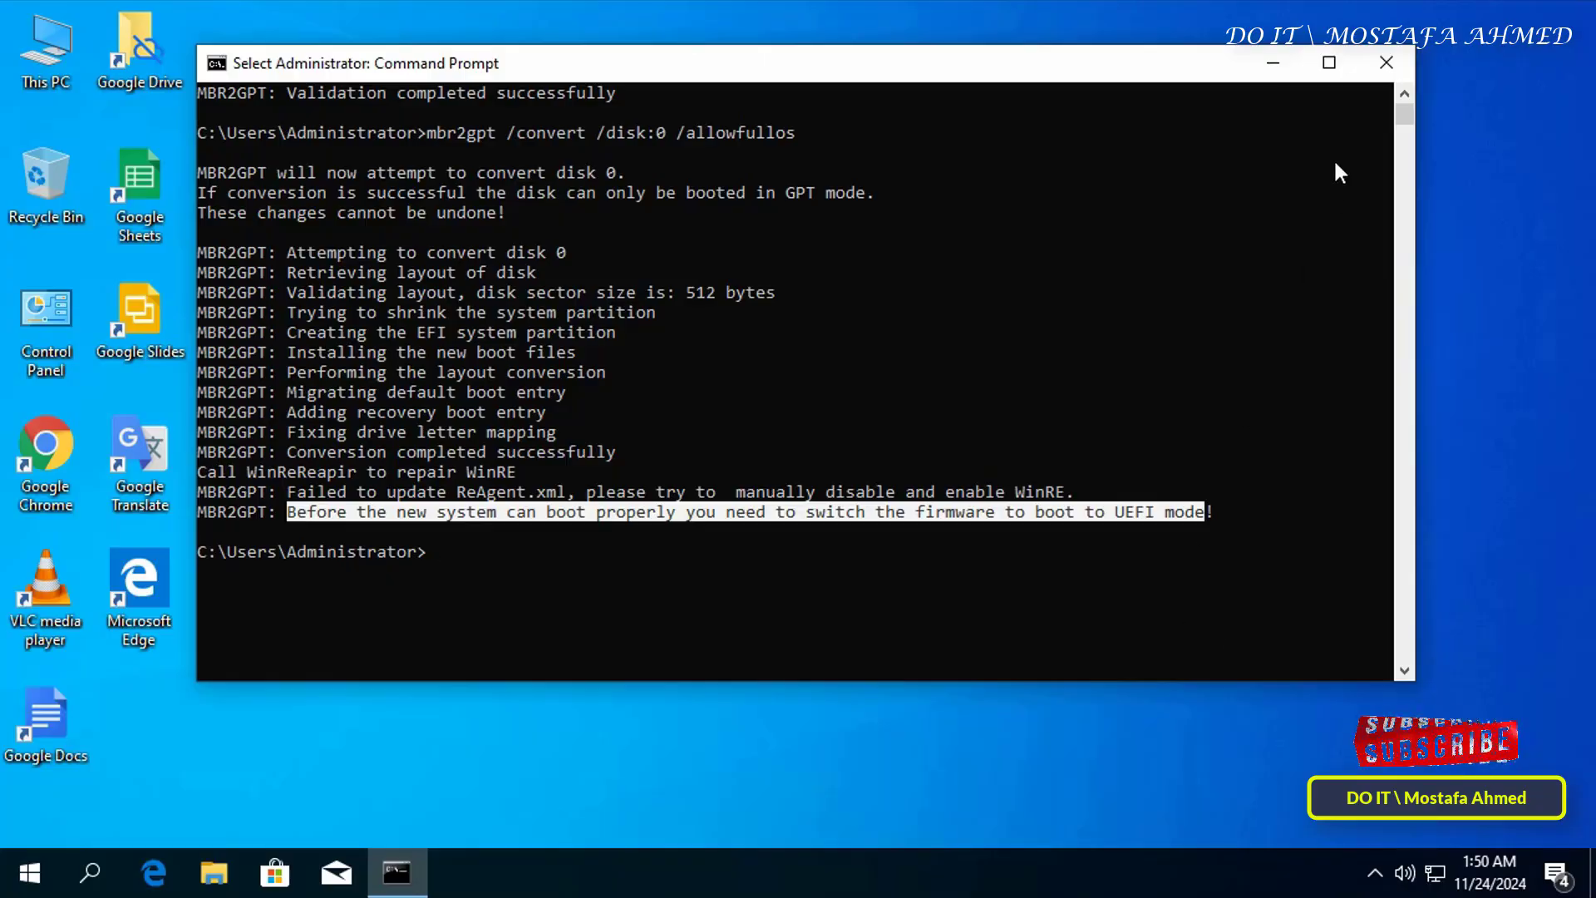
- Close Command Prompt, confirm Disk 0 shows GPT in Disk Management, then close Computer Management
left_click(1387, 62)
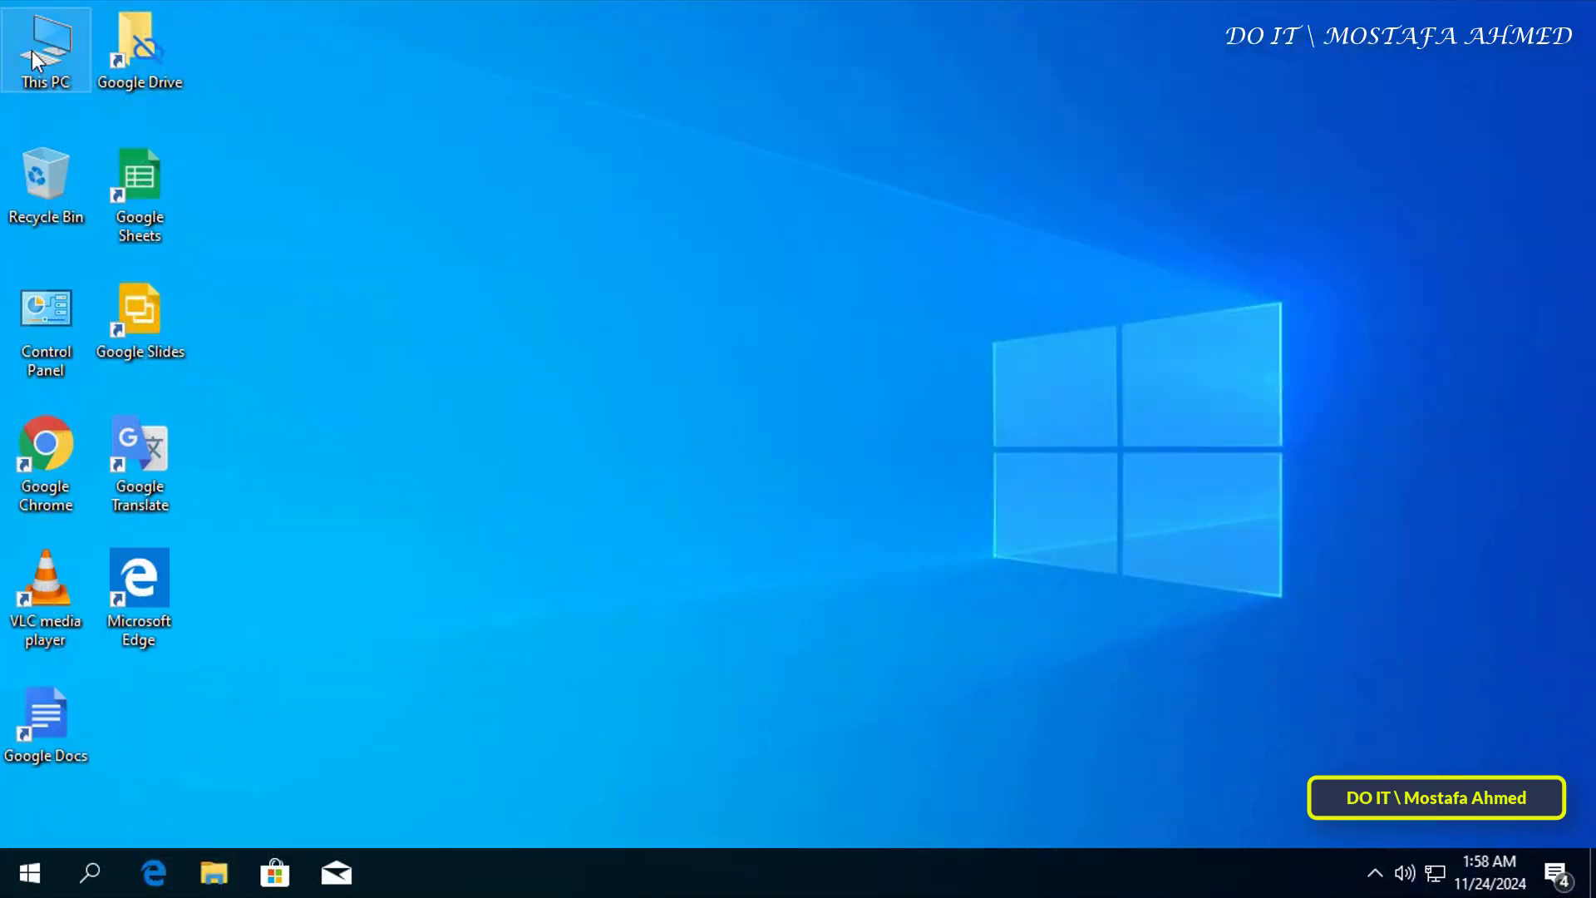
mouse_move(133, 129)
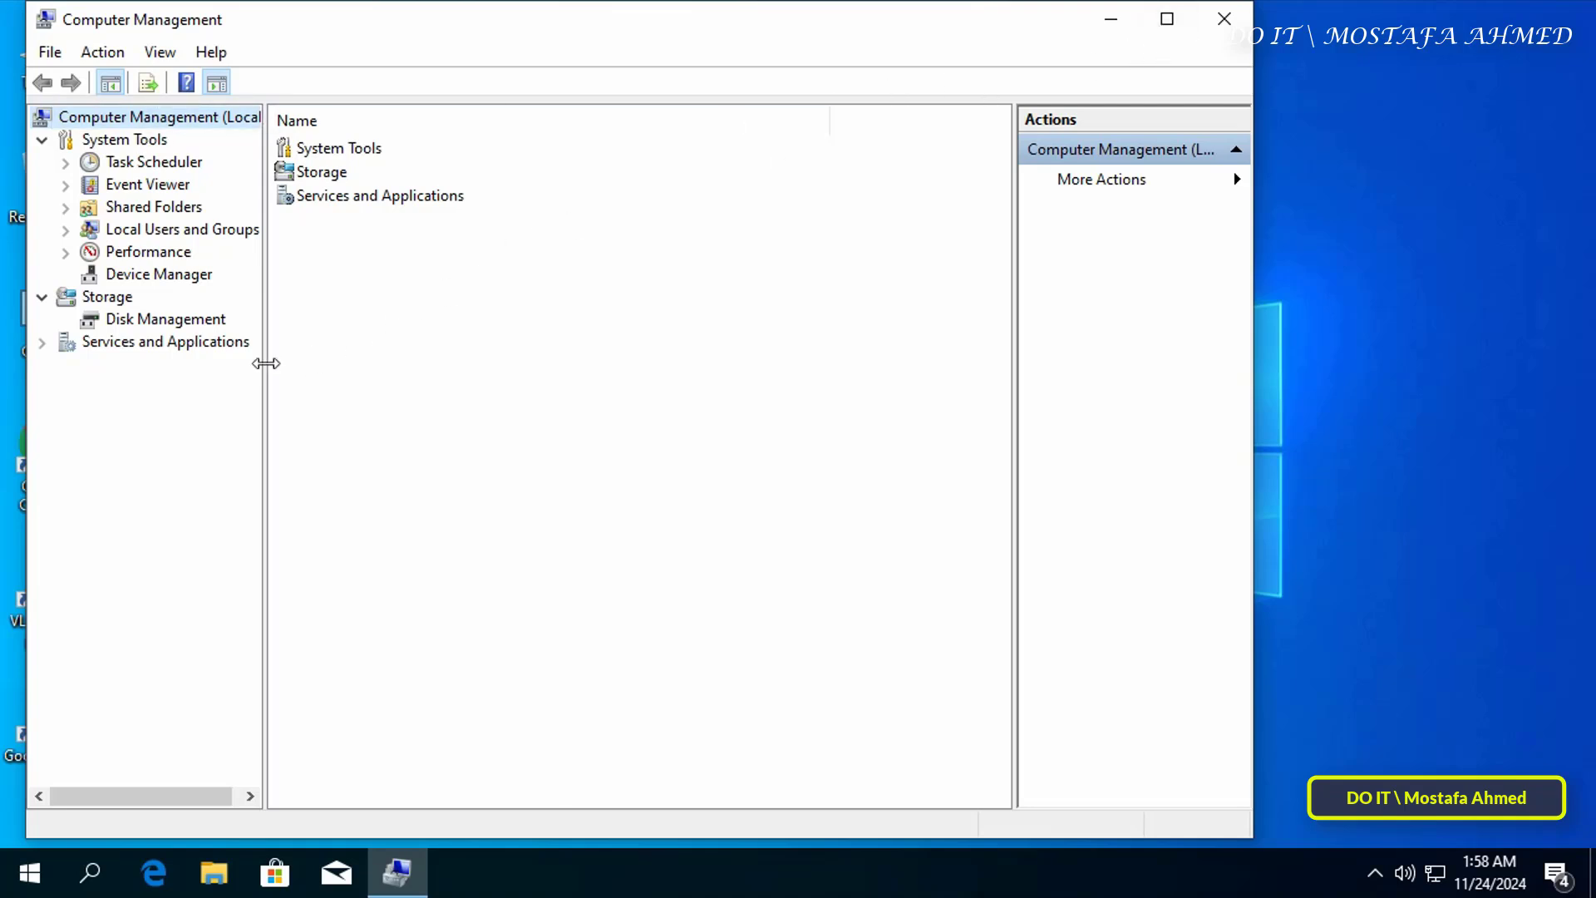
left_click(165, 319)
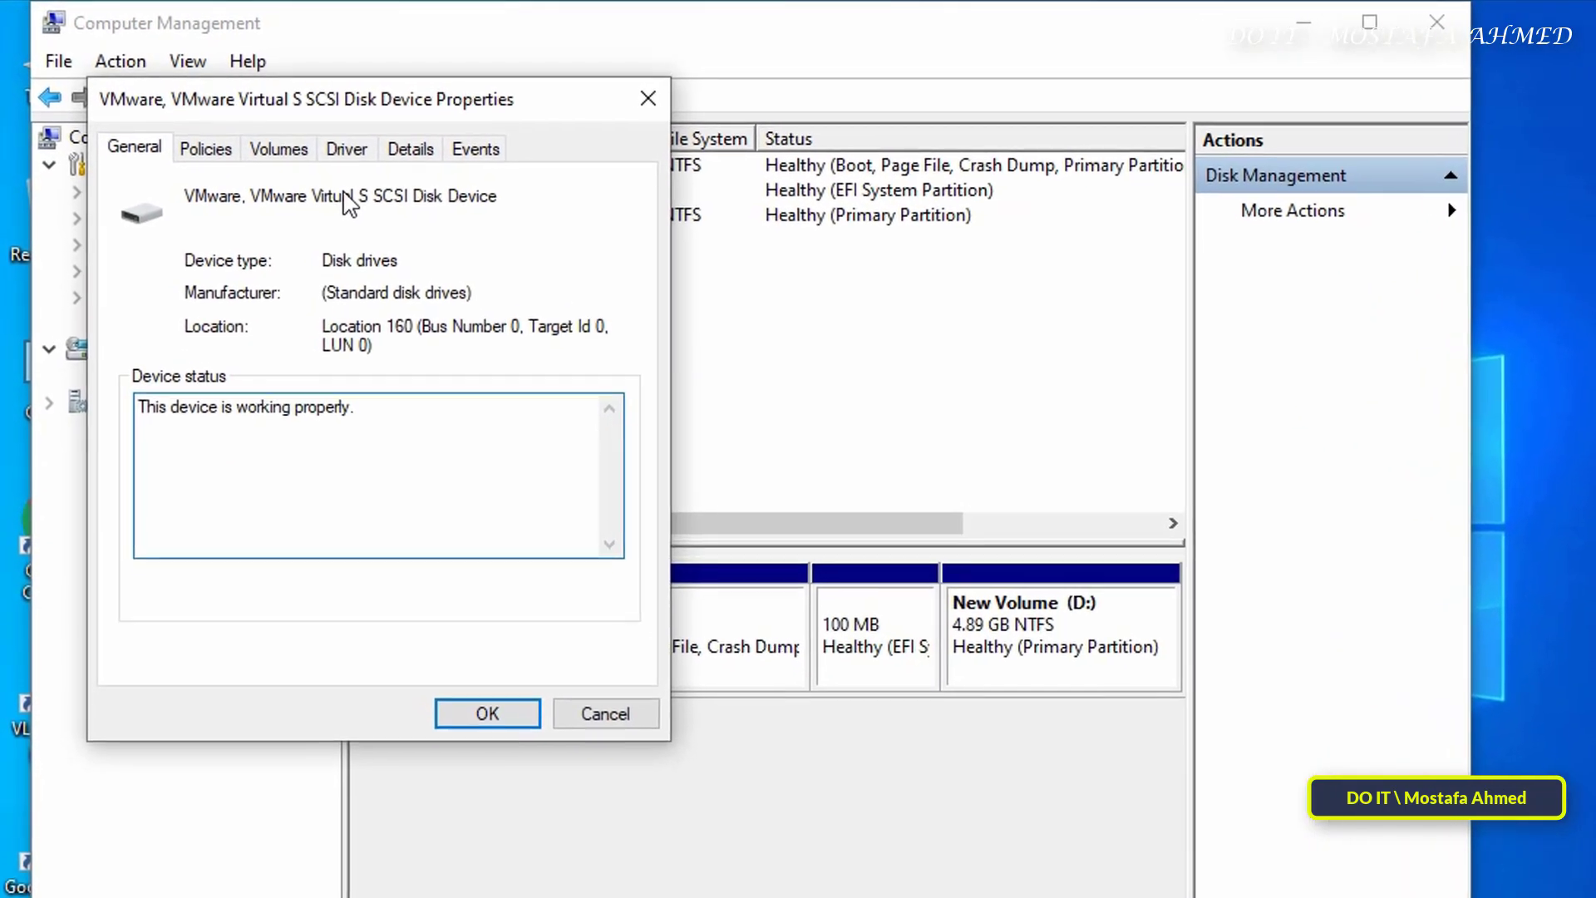
left_click(278, 149)
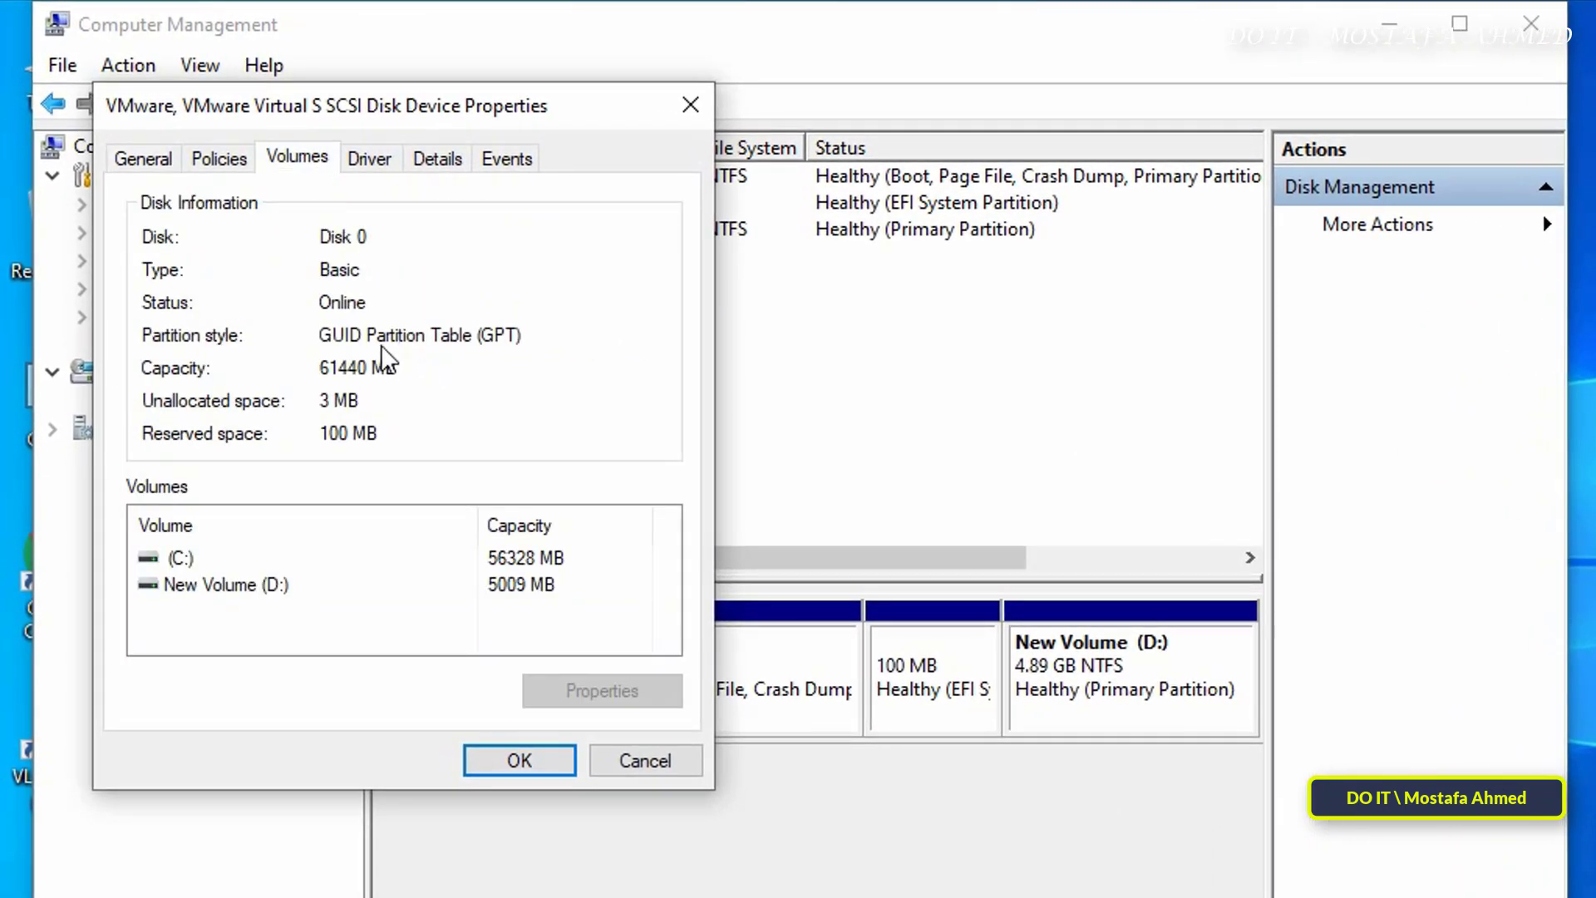
mouse_move(520, 386)
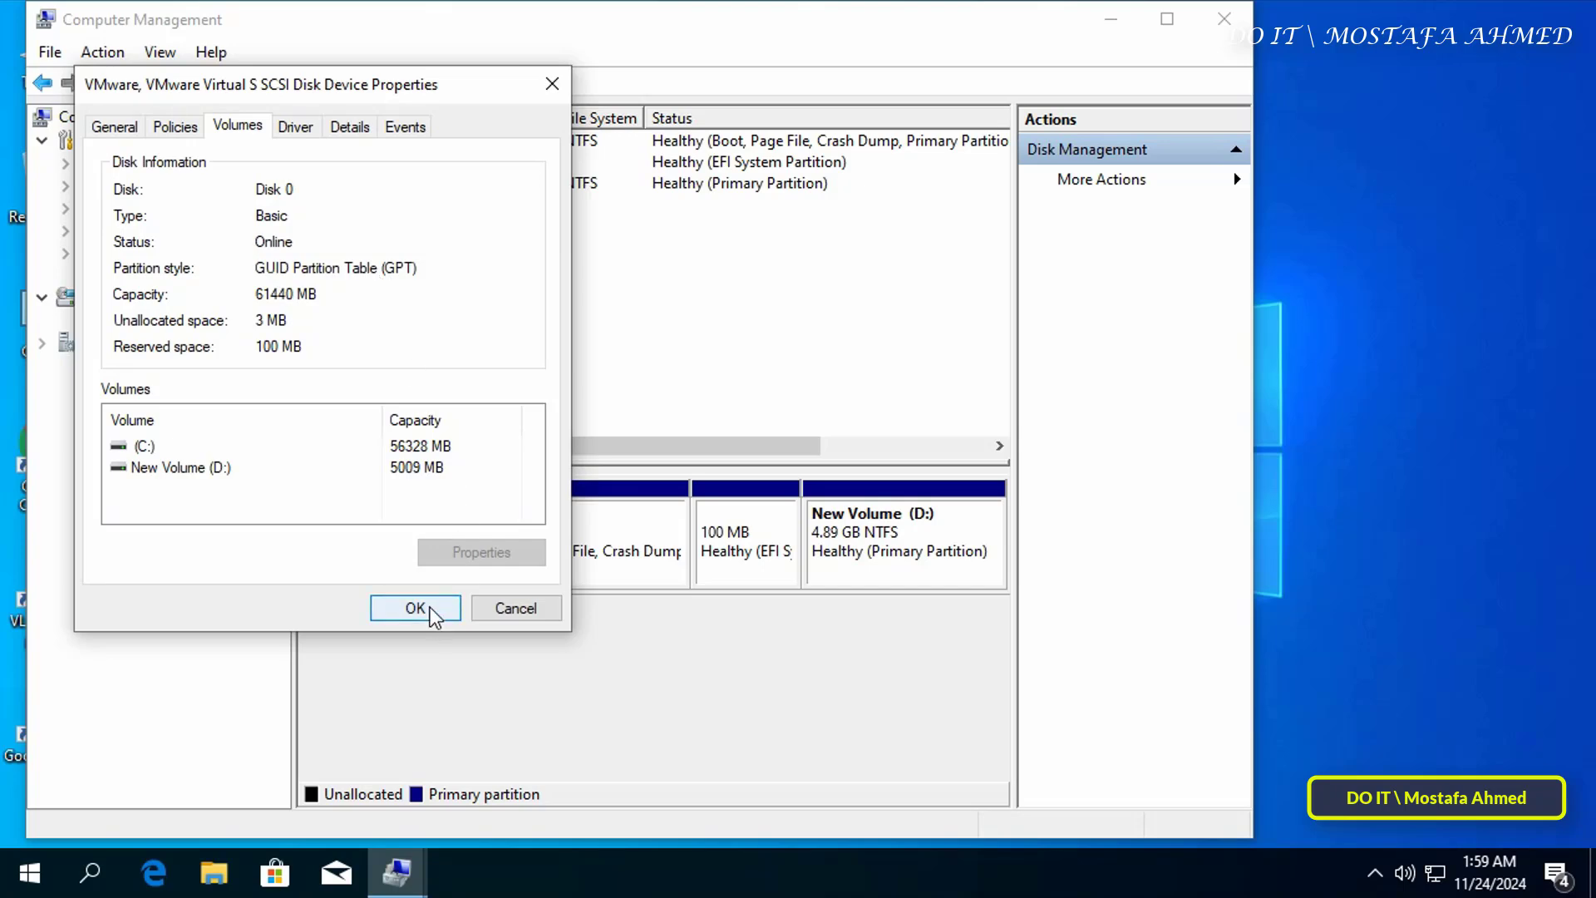
left_click(415, 608)
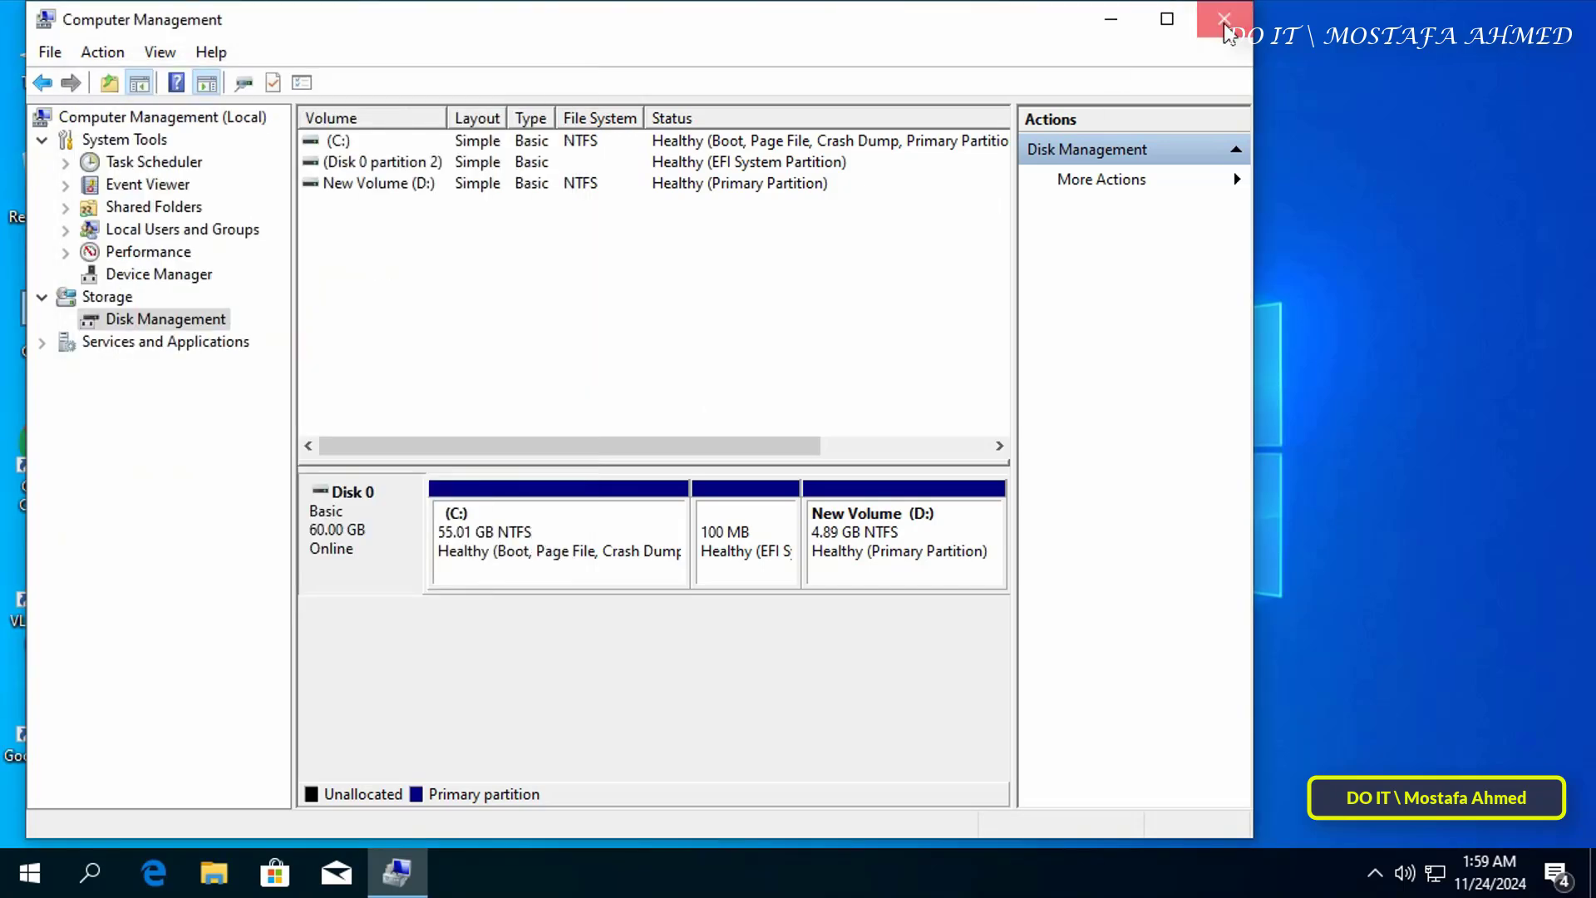
left_click(1208, 18)
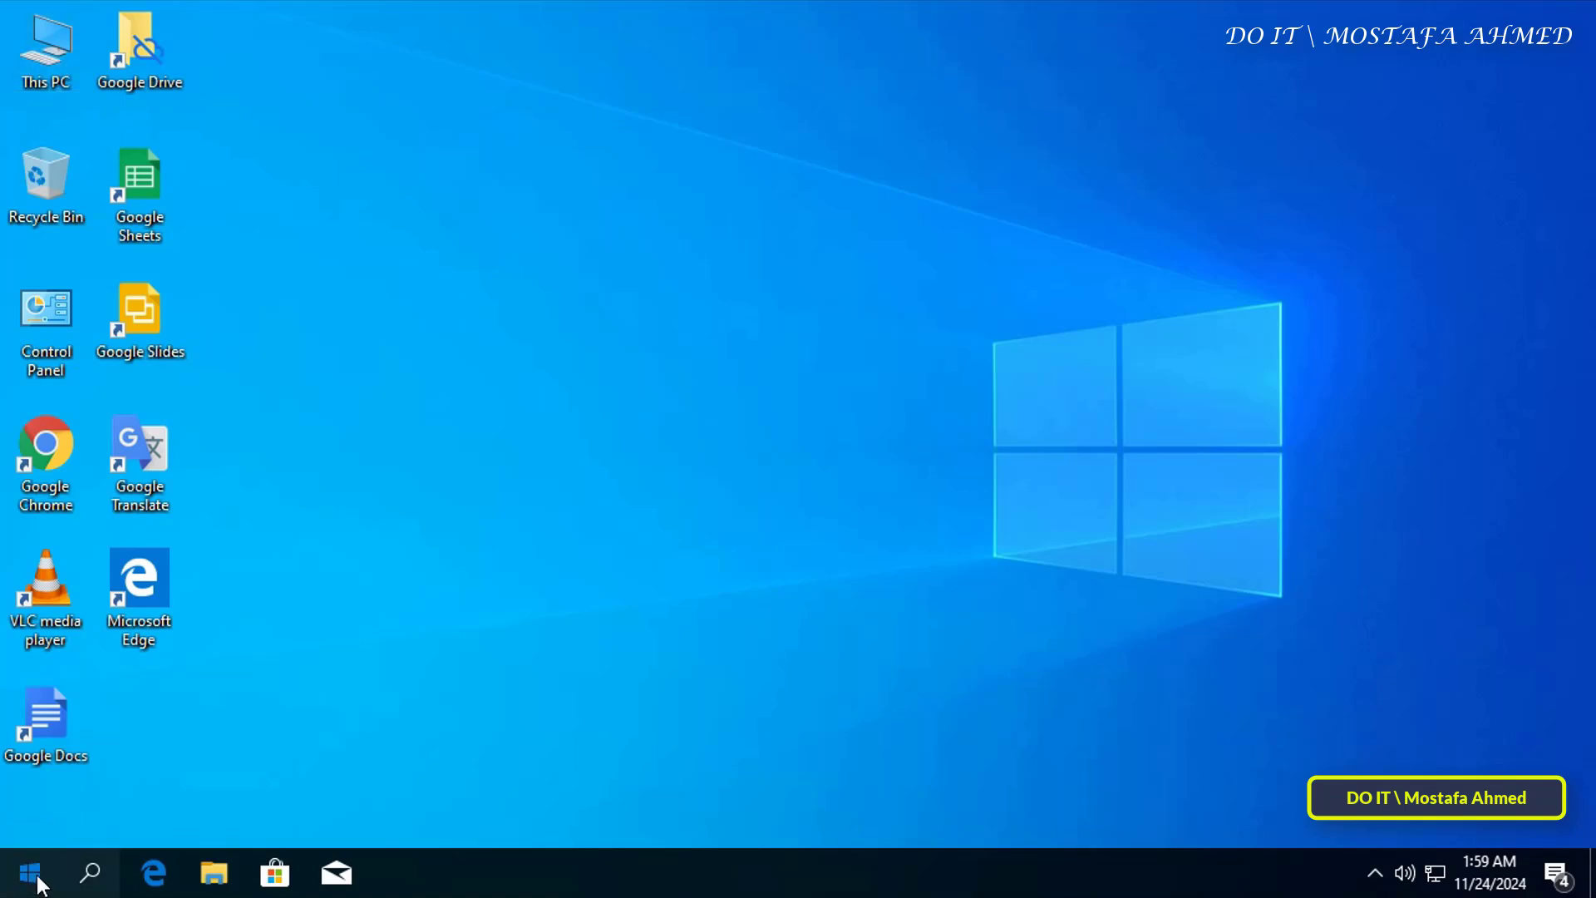
- Shut down Windows from the Start menu's Power options
left_click(31, 871)
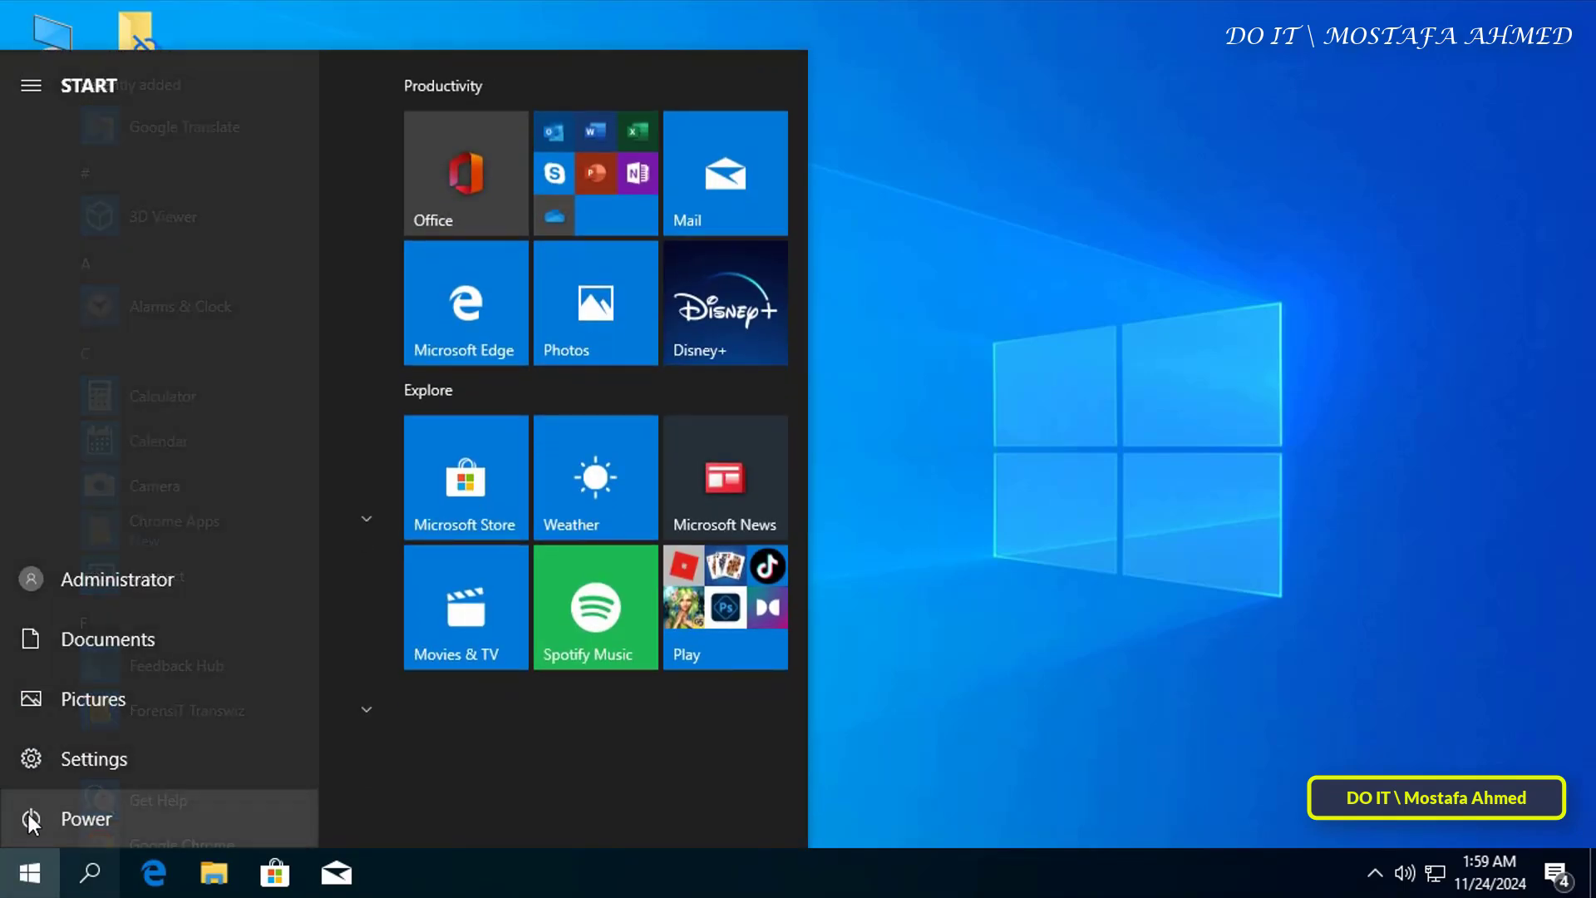
left_click(85, 819)
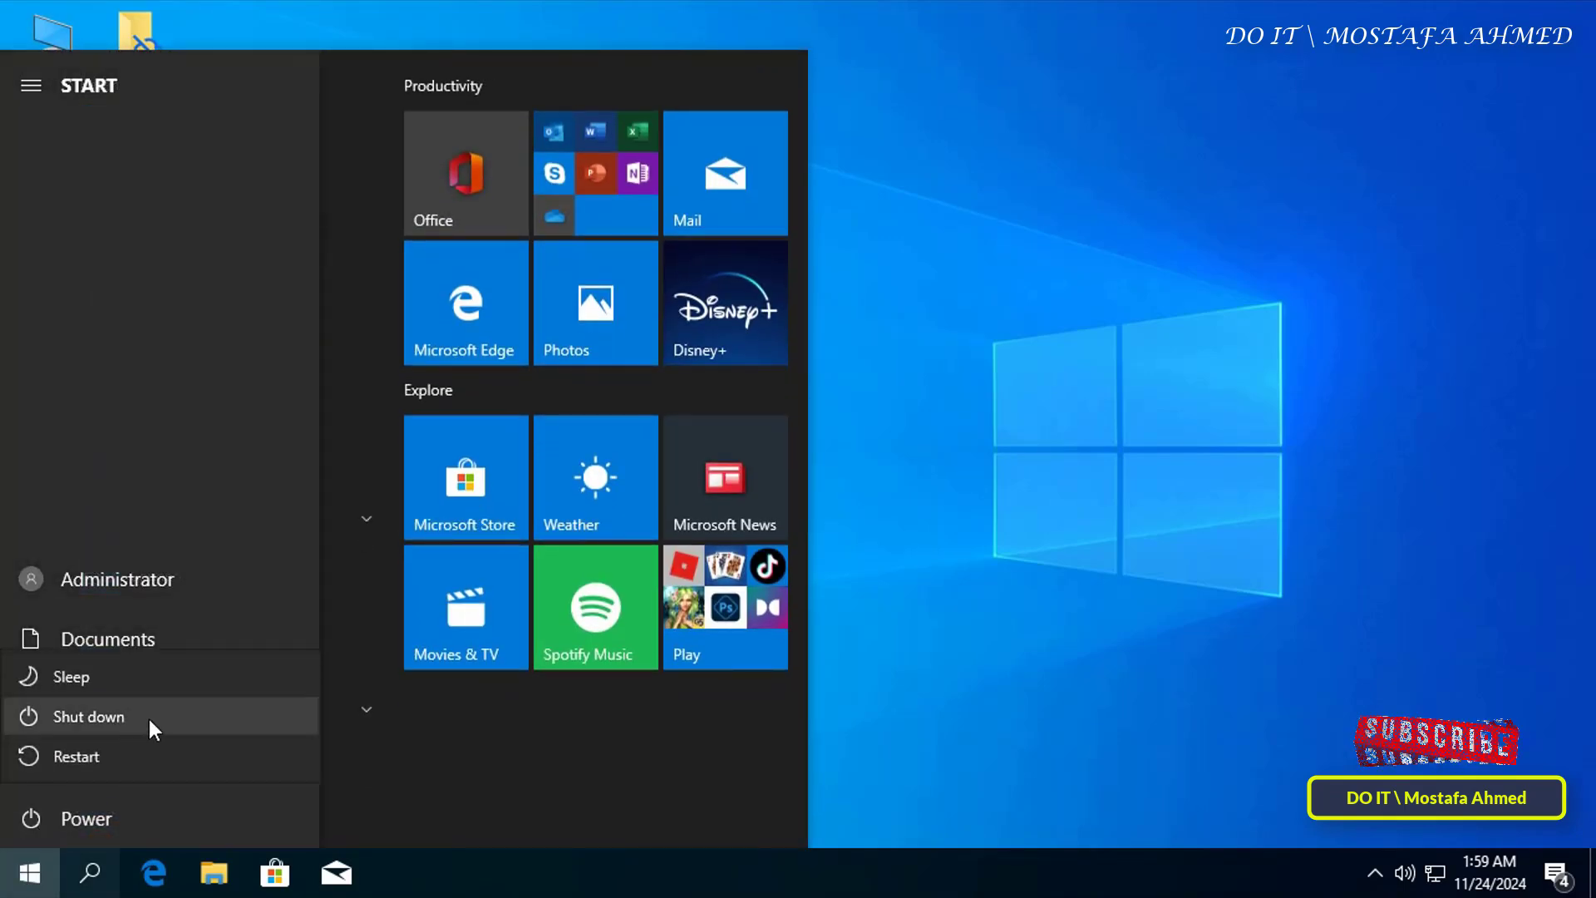
left_click(86, 717)
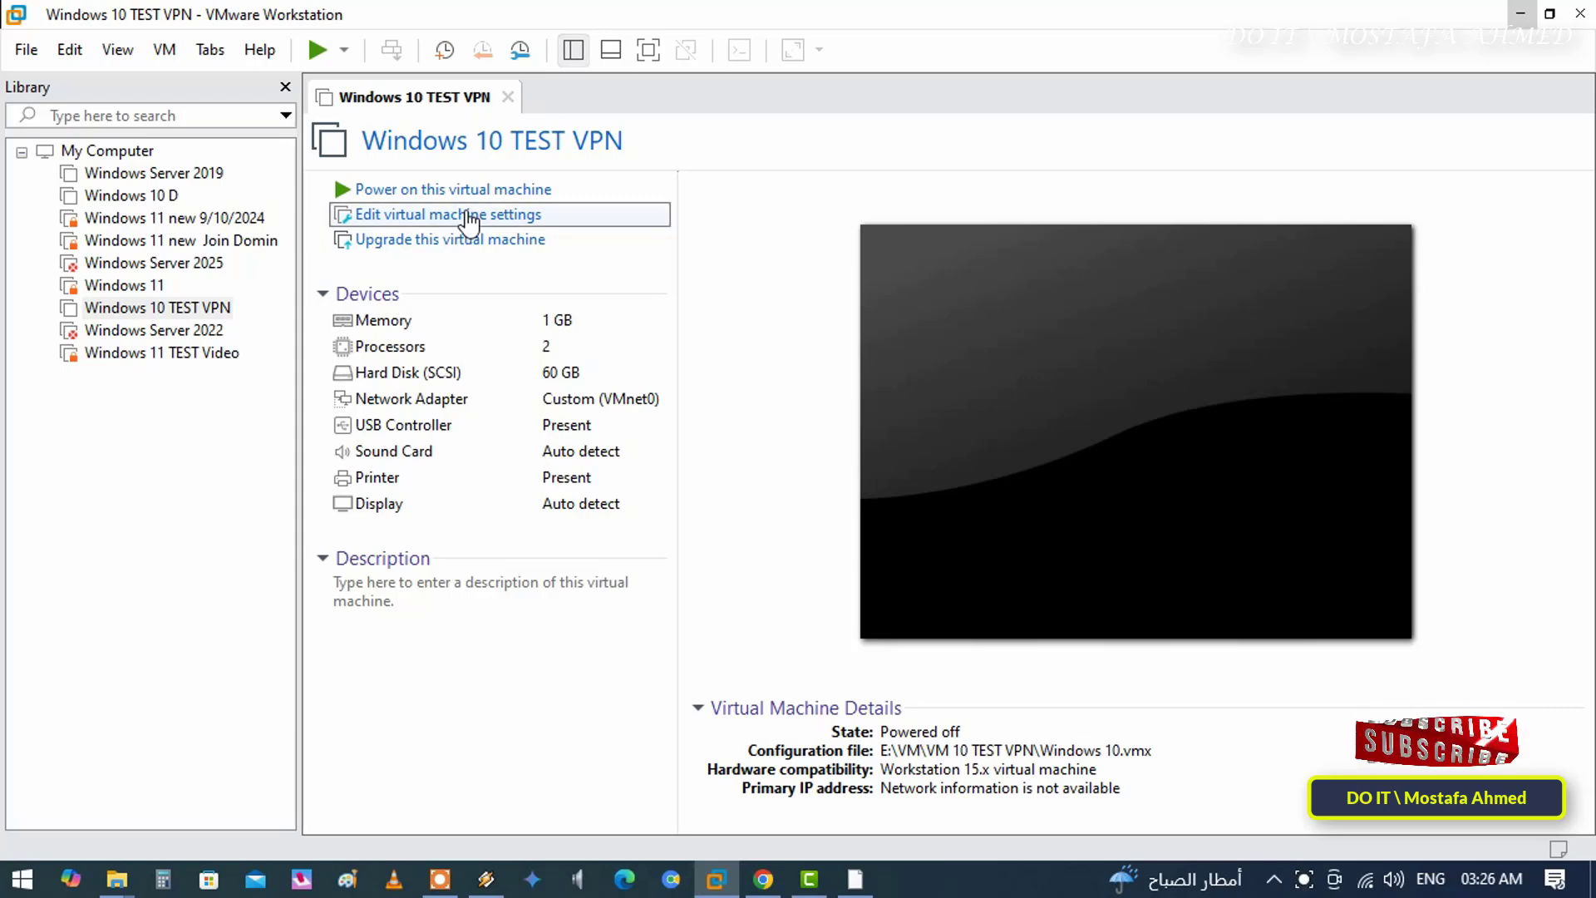
- Set Windows 10 TEST VPN's firmware type to UEFI under Options > Advanced and save
left_click(449, 215)
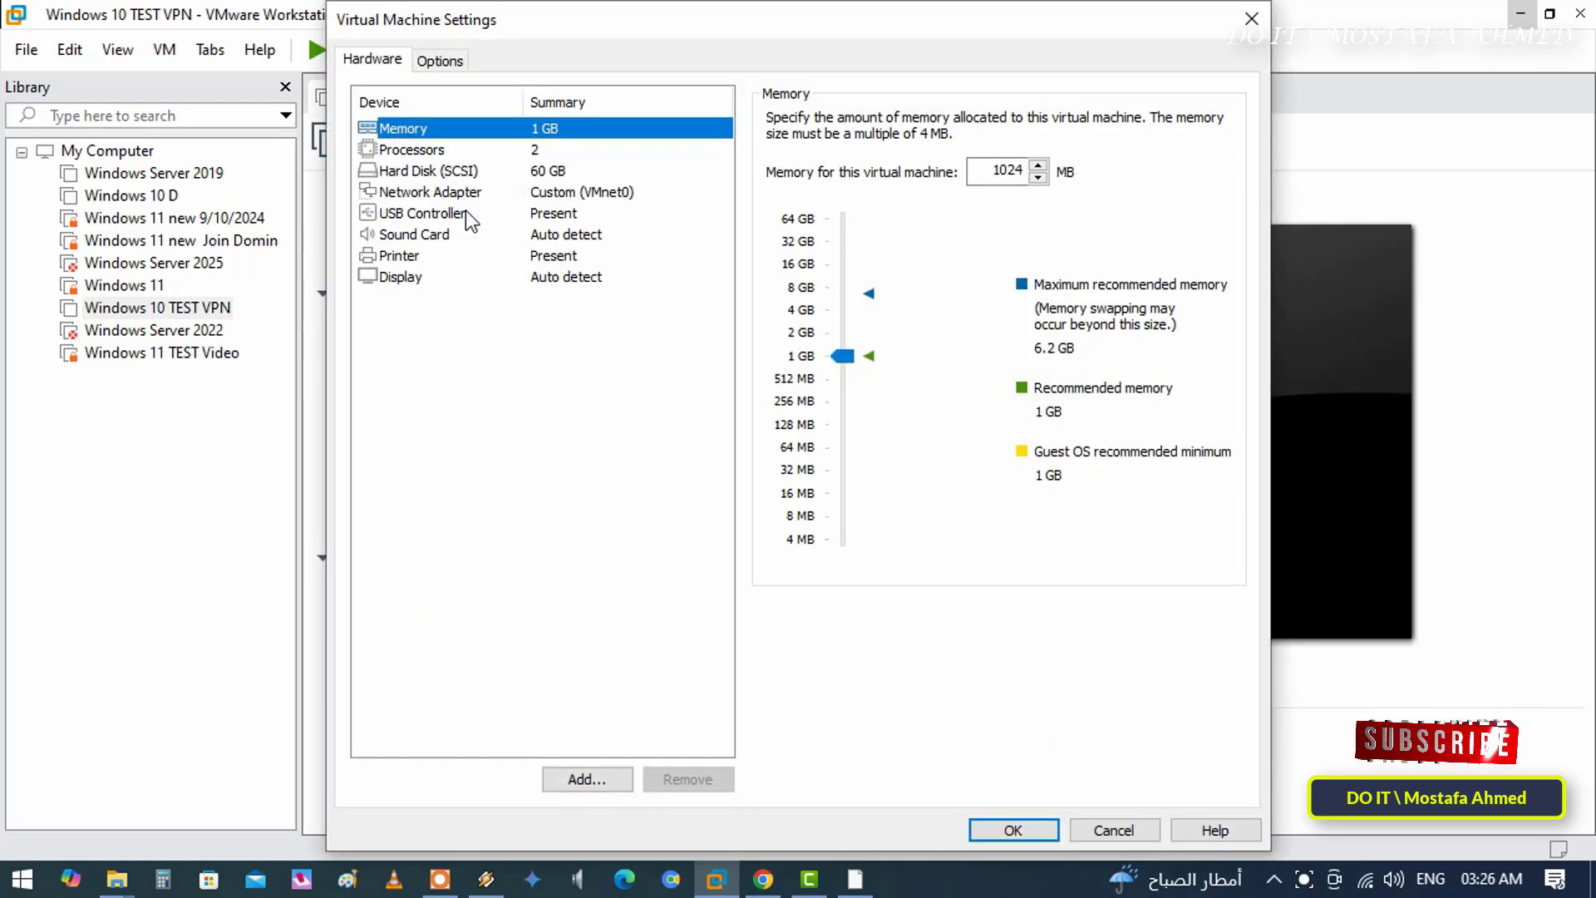
mouse_move(450, 94)
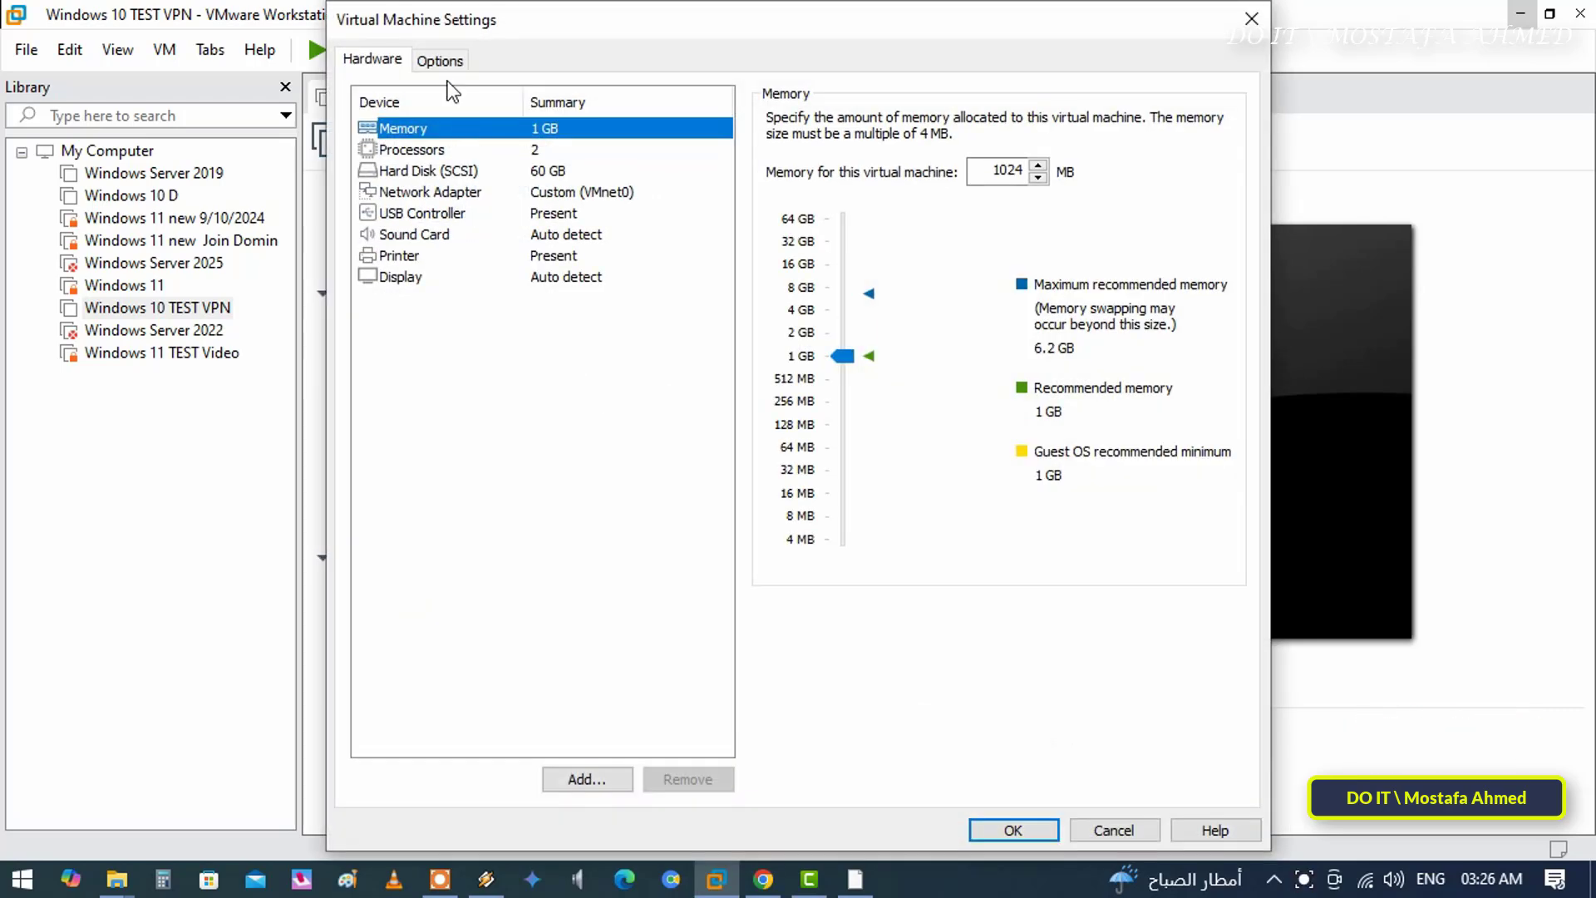
left_click(440, 60)
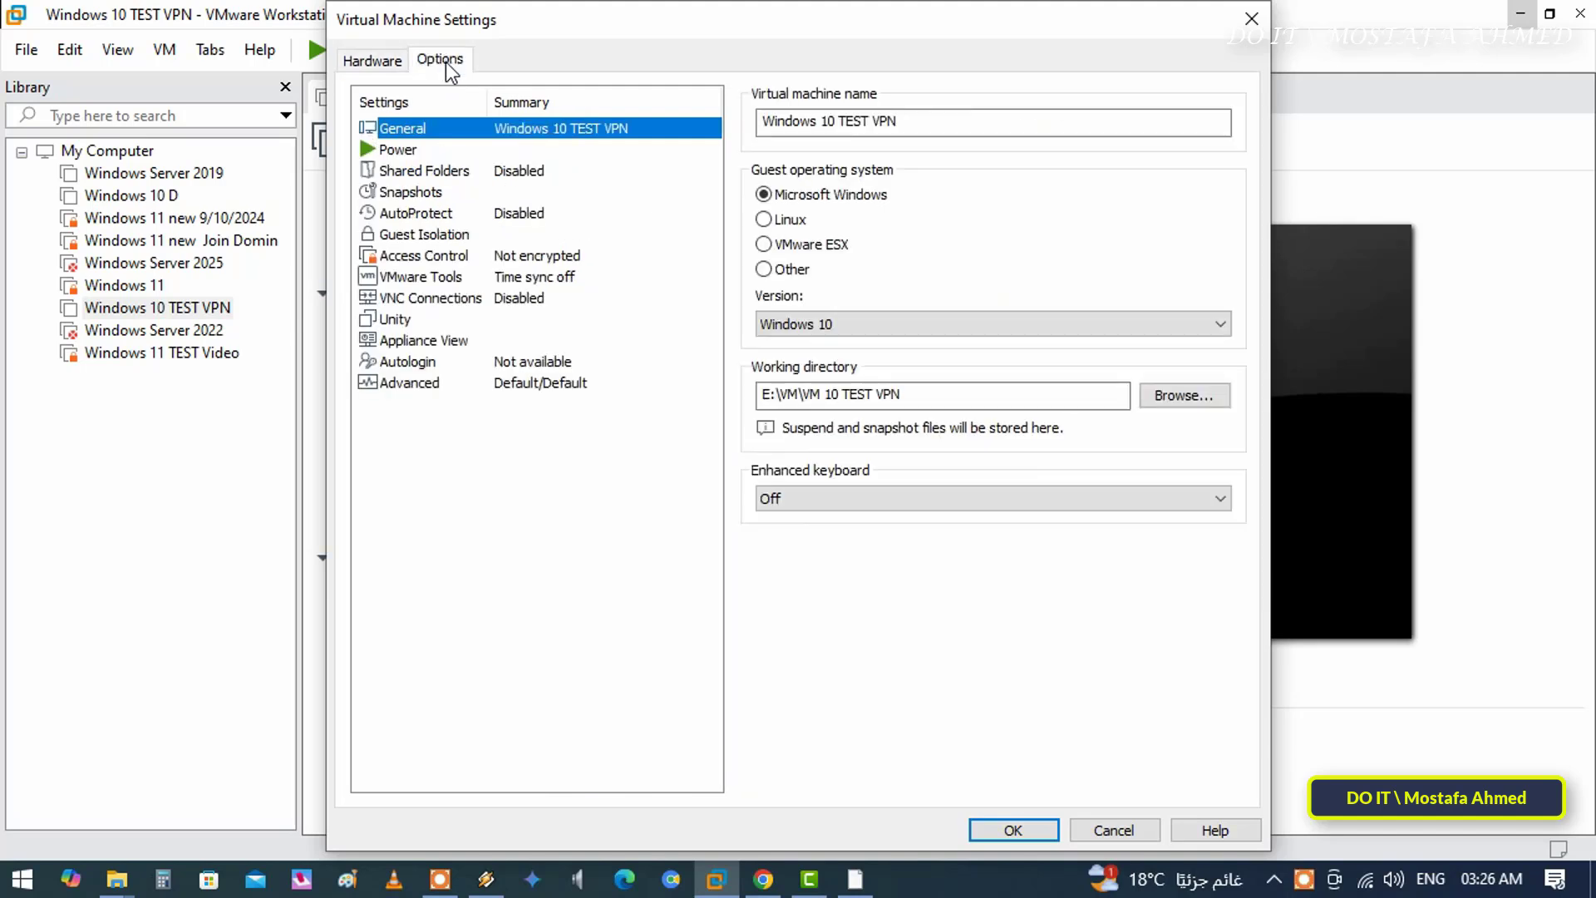
left_click(409, 383)
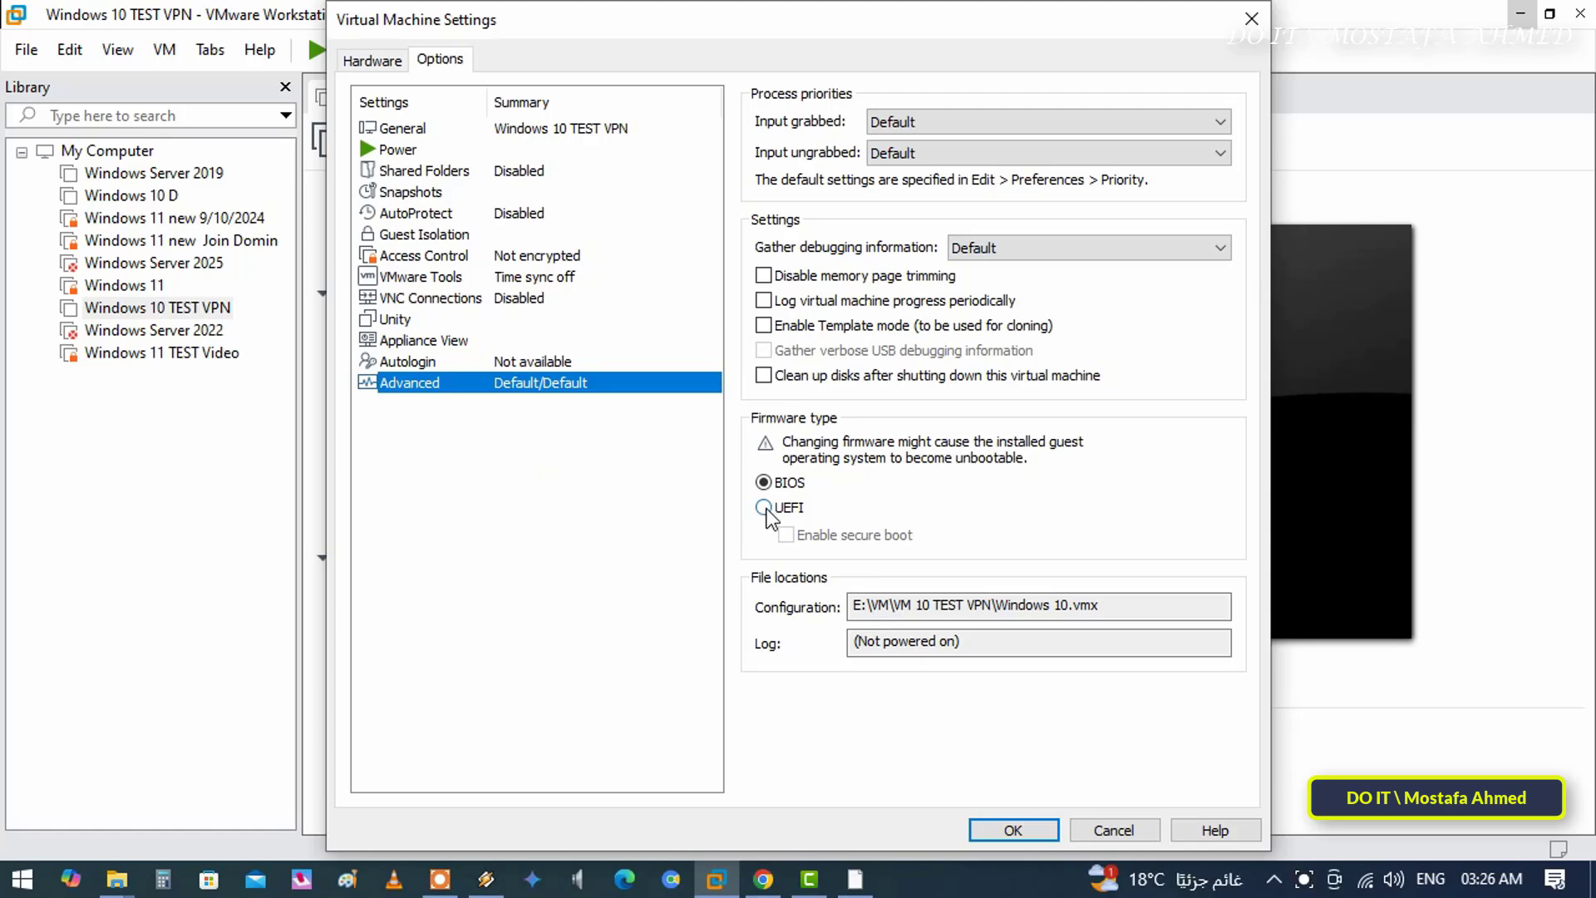
left_click(761, 507)
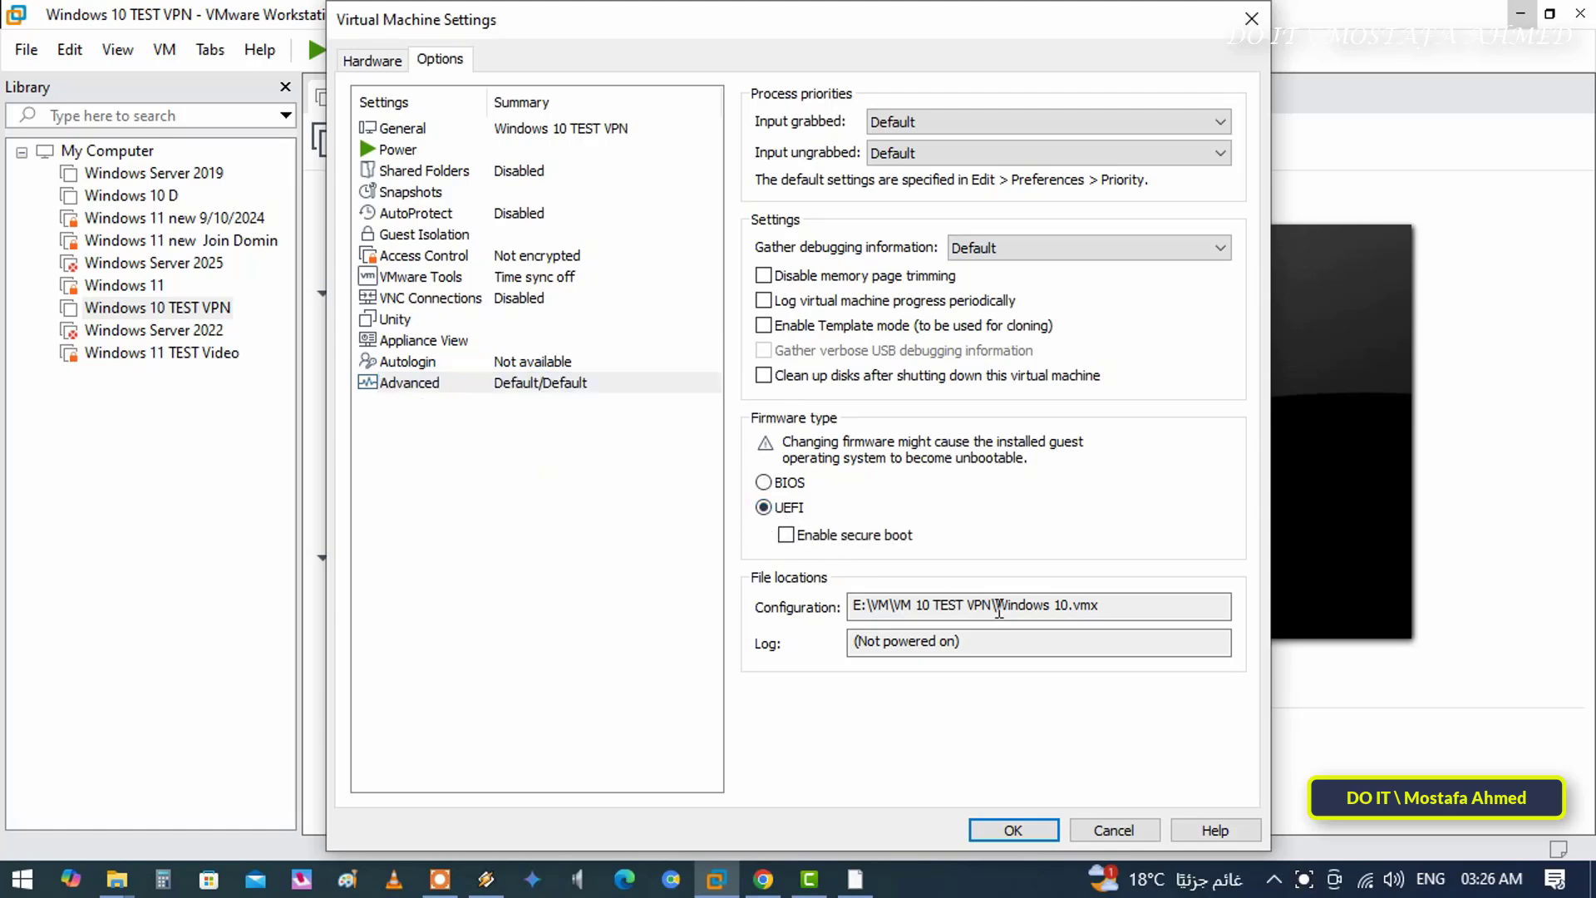
left_click(1012, 830)
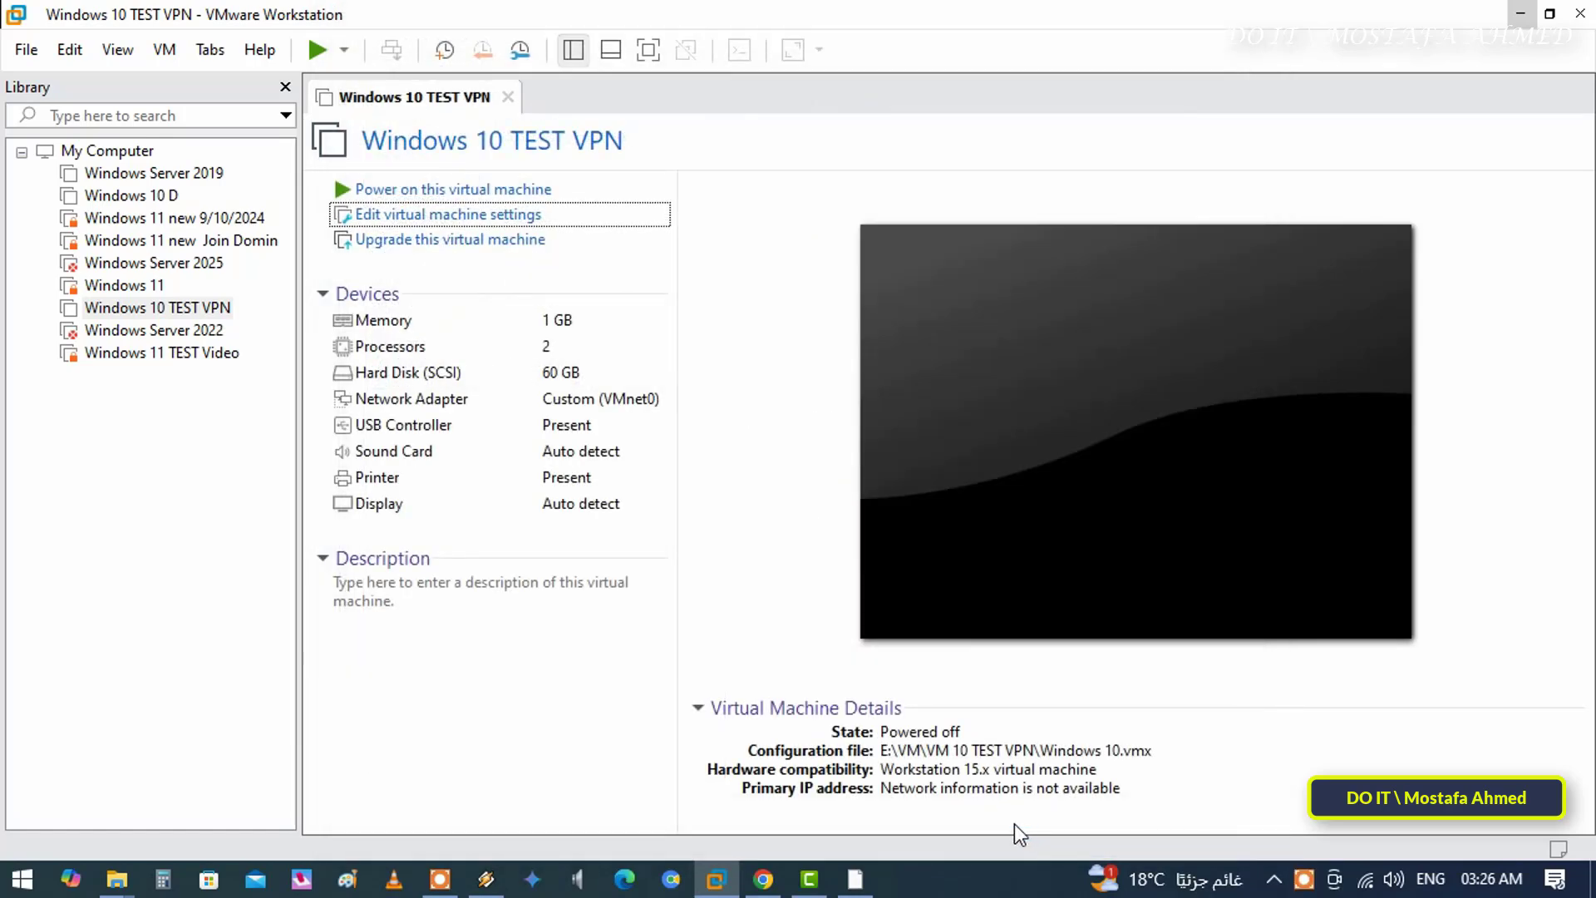
mouse_move(962, 802)
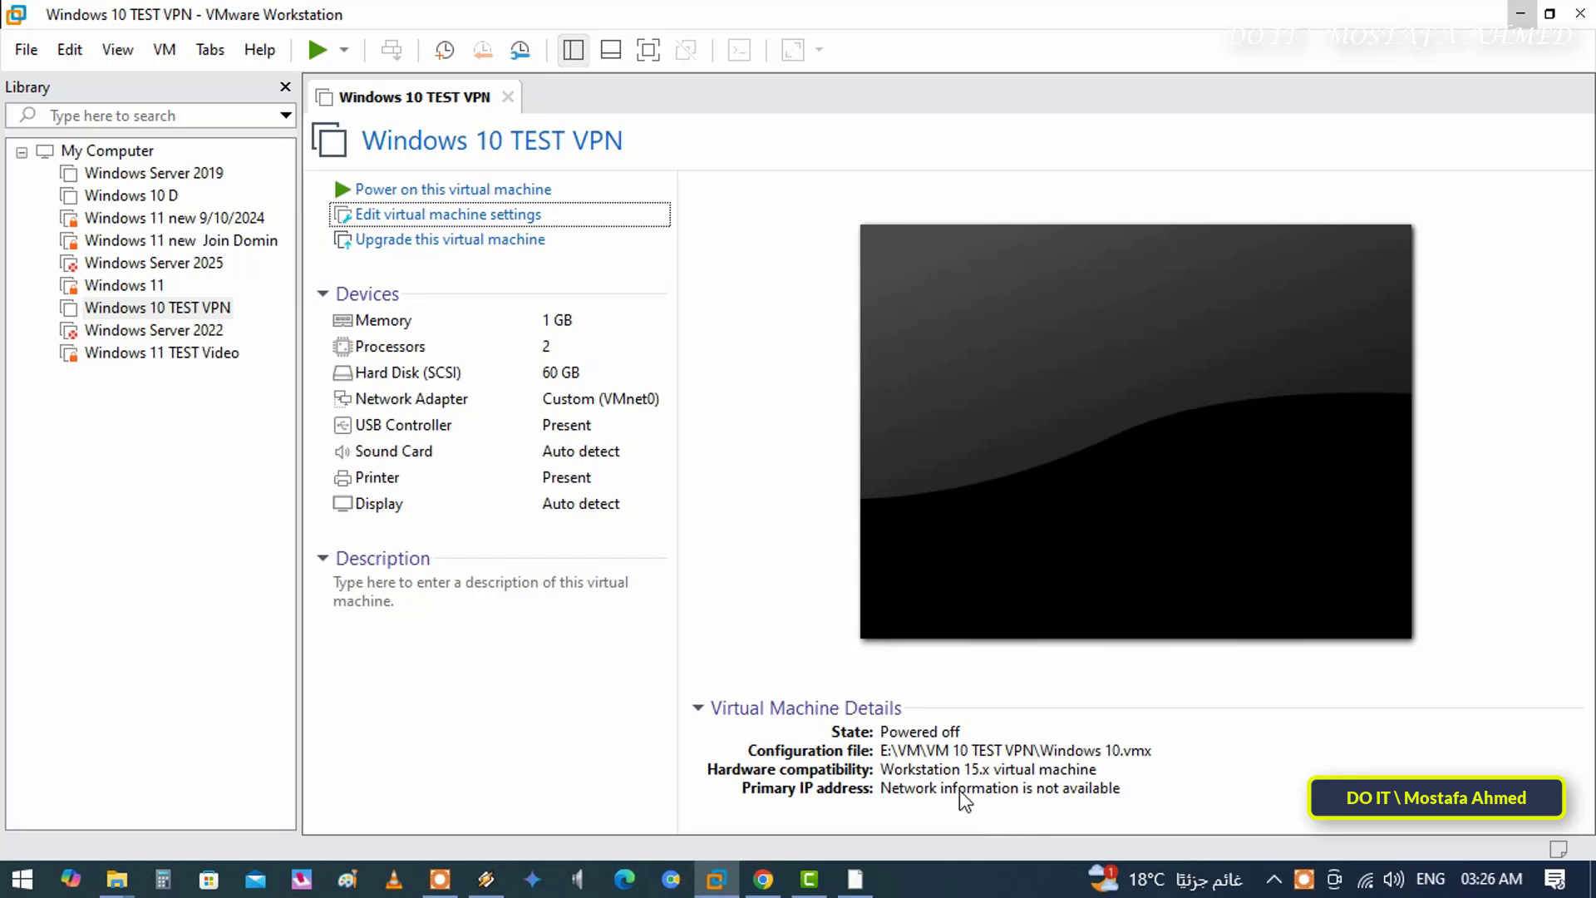
mouse_move(952, 789)
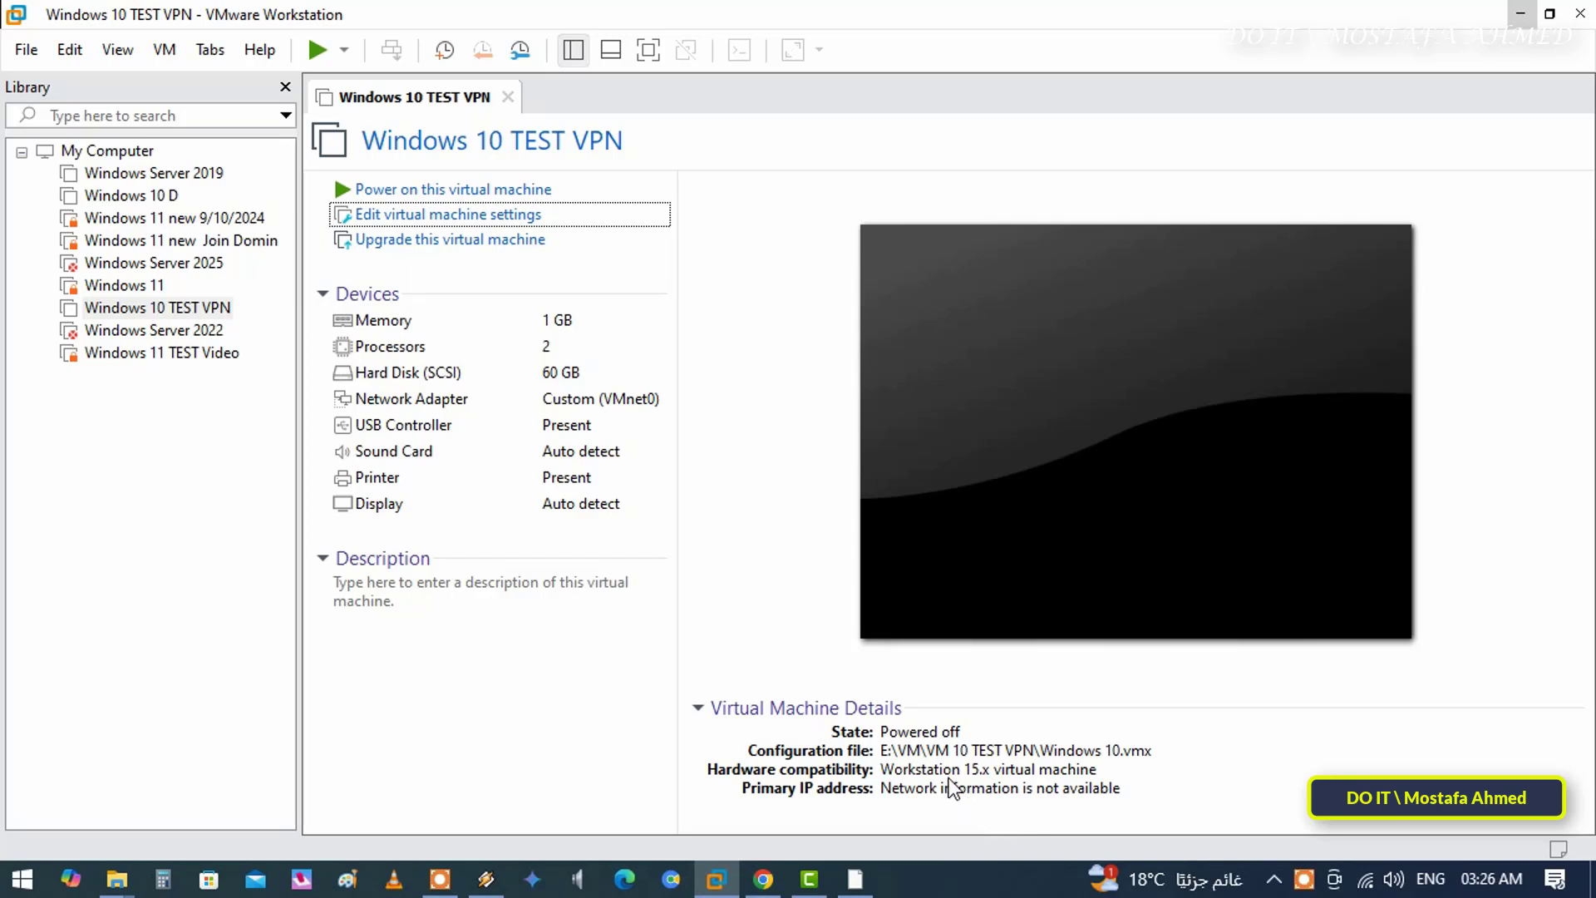
mouse_move(940, 796)
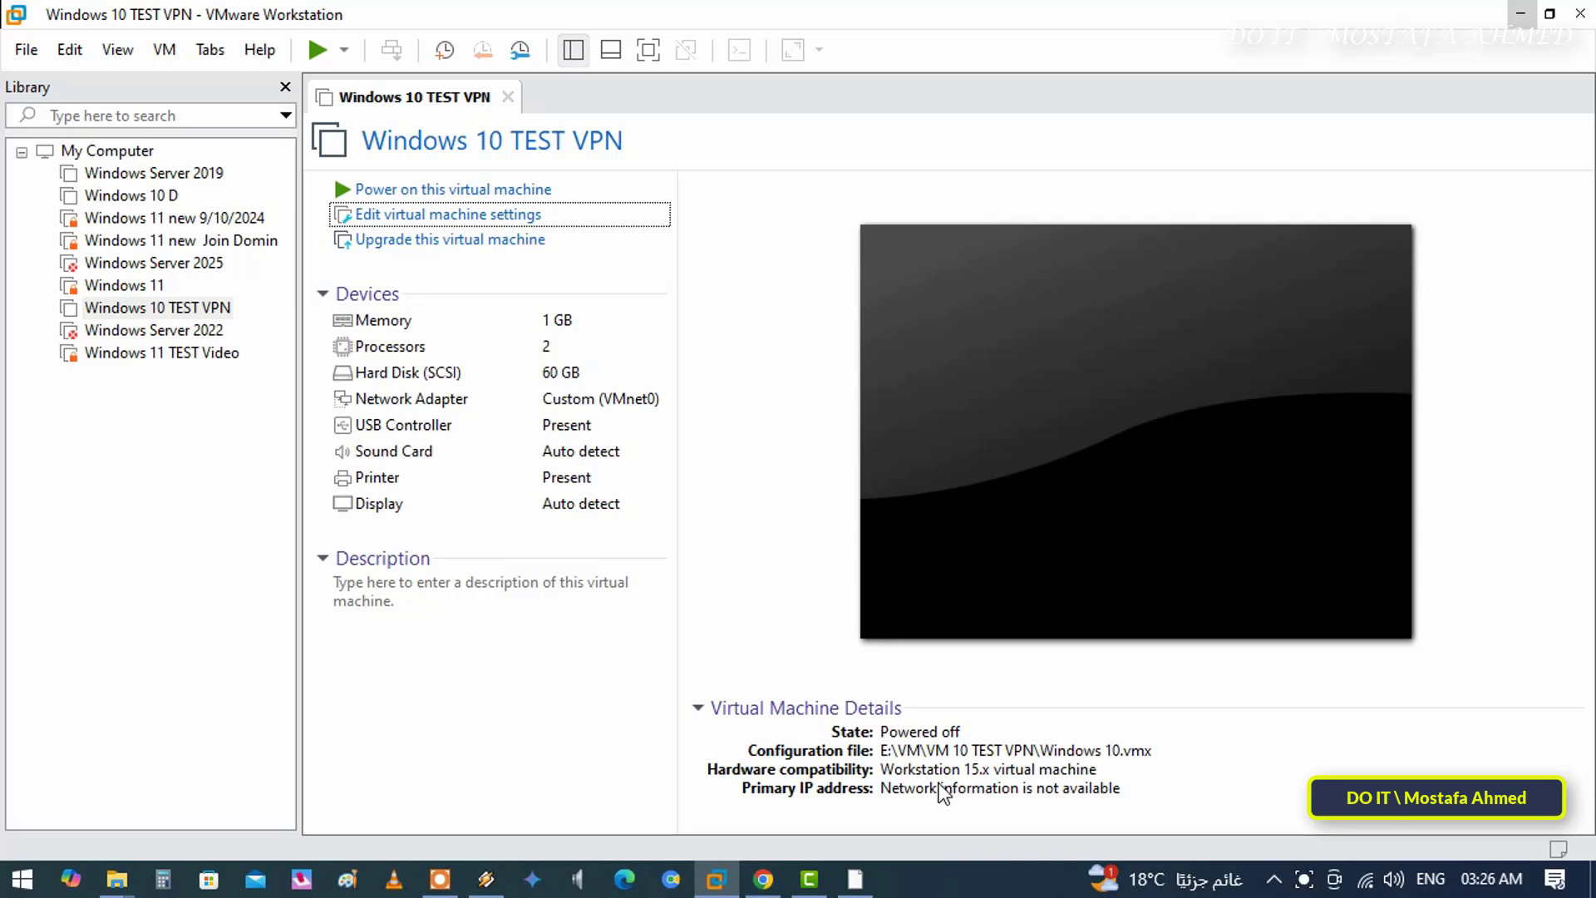
mouse_move(919, 824)
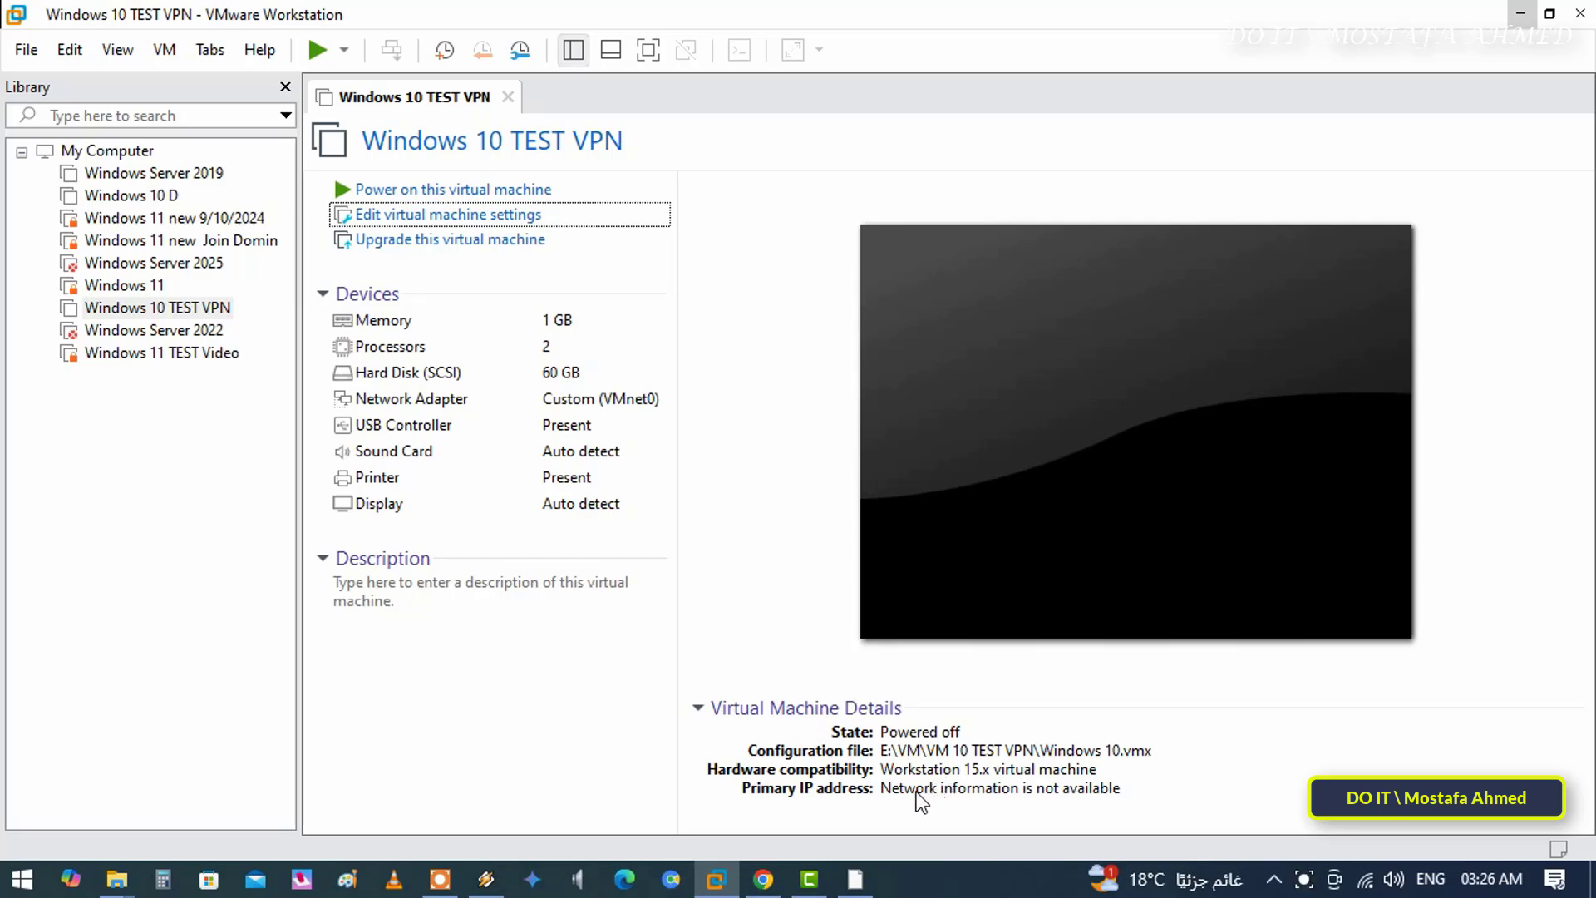